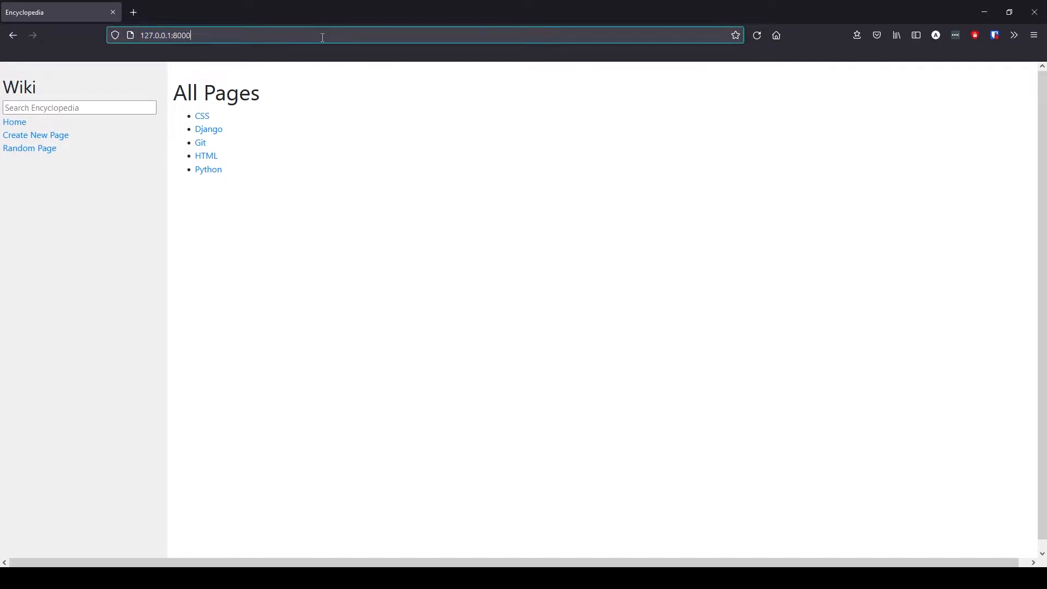
# Step: Visit 127.0.0.1:8000/wiki/javascript by address, then /wiki/css
pyautogui.write('/wiki')
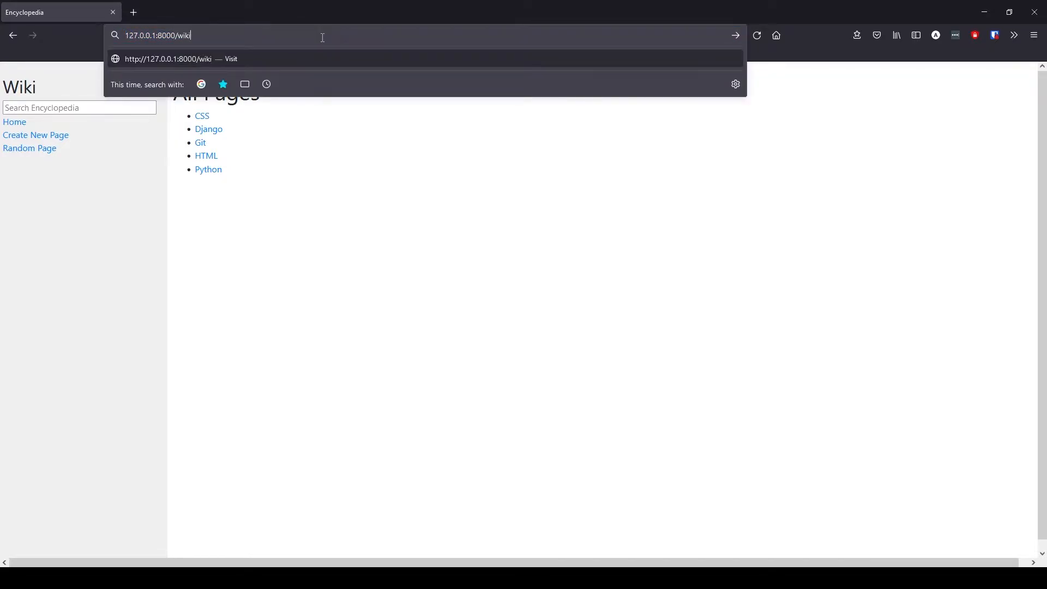
pyautogui.write('/')
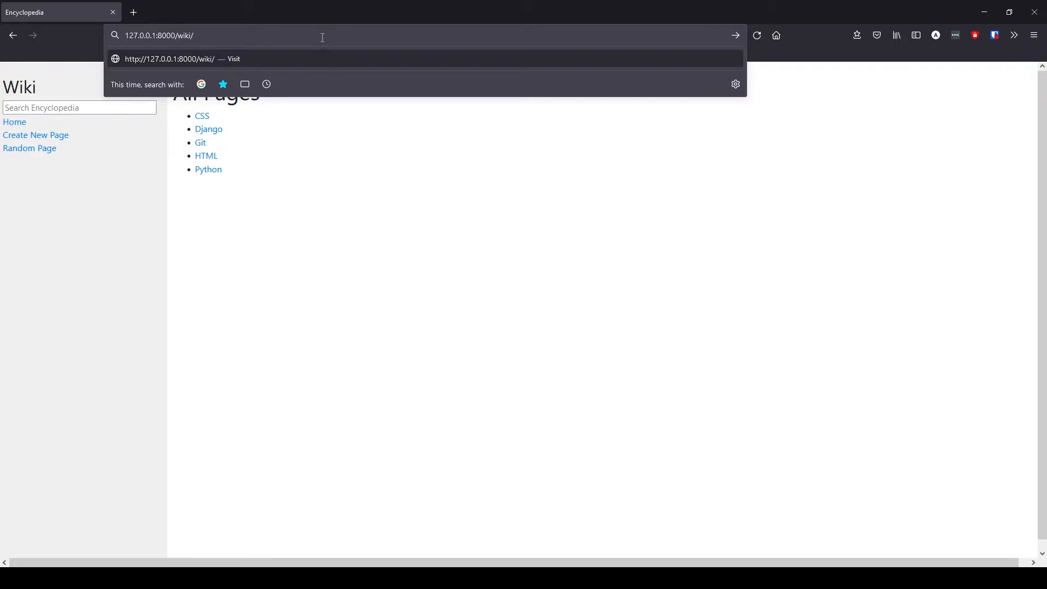
pyautogui.write('jav')
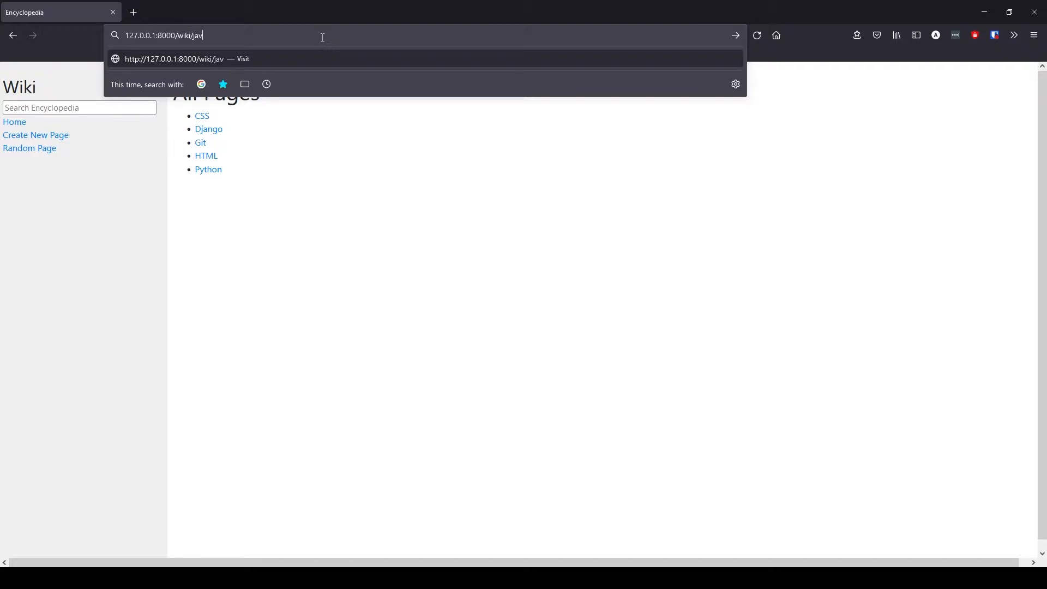
pyautogui.write('ascript')
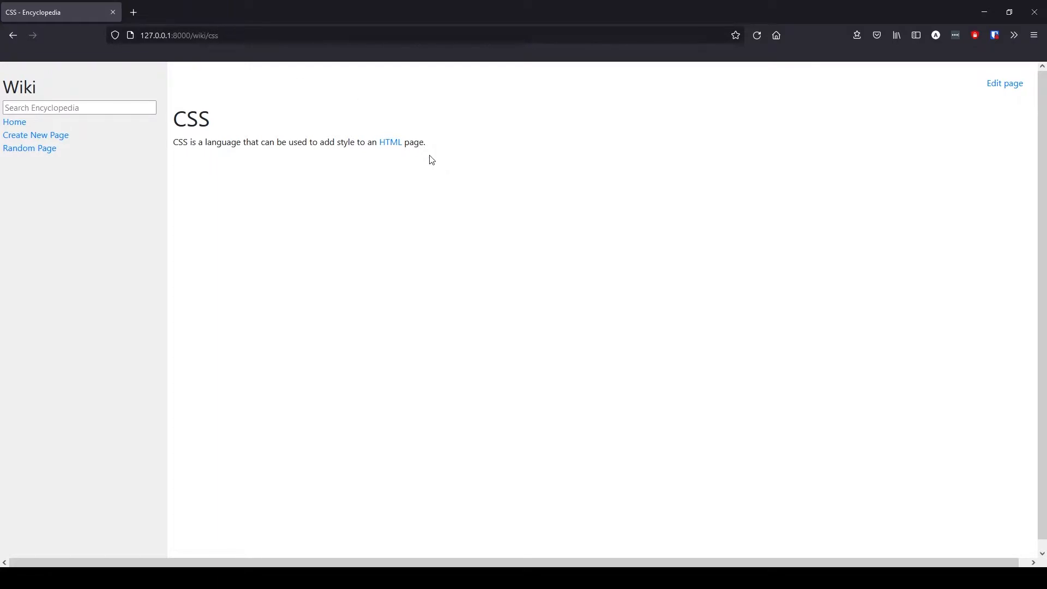
# Step: Browse the HTML, CSS, Django and Python articles, returning Home between visits
pyautogui.click(390, 142)
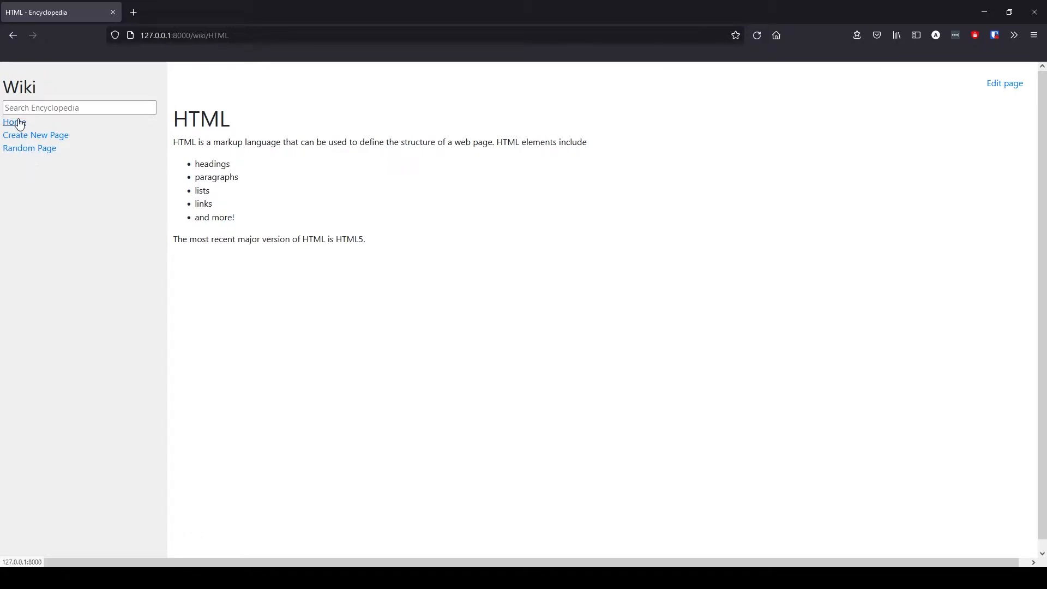
pyautogui.click(14, 123)
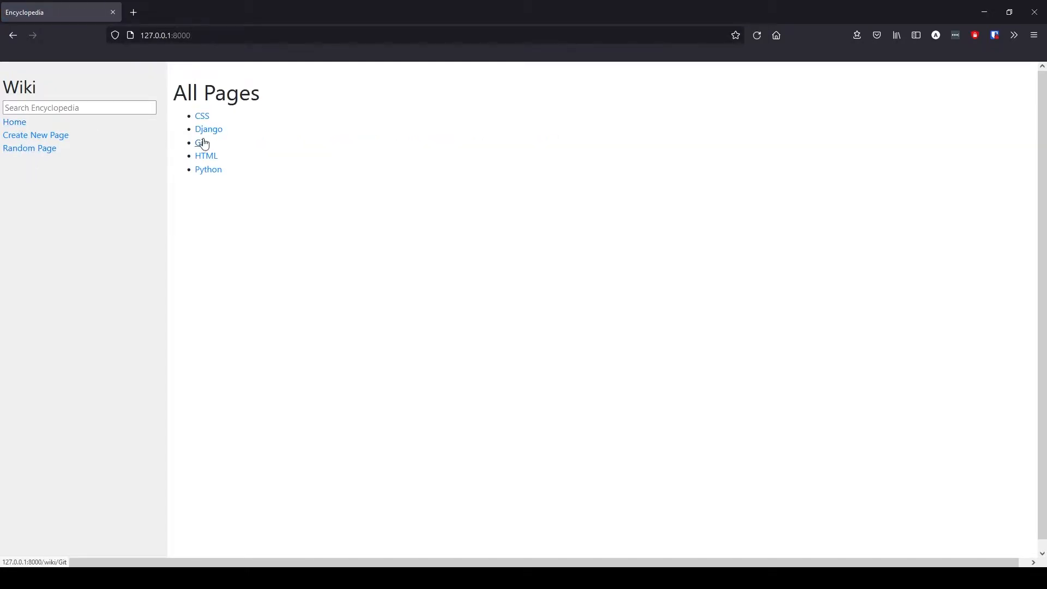
pyautogui.click(201, 115)
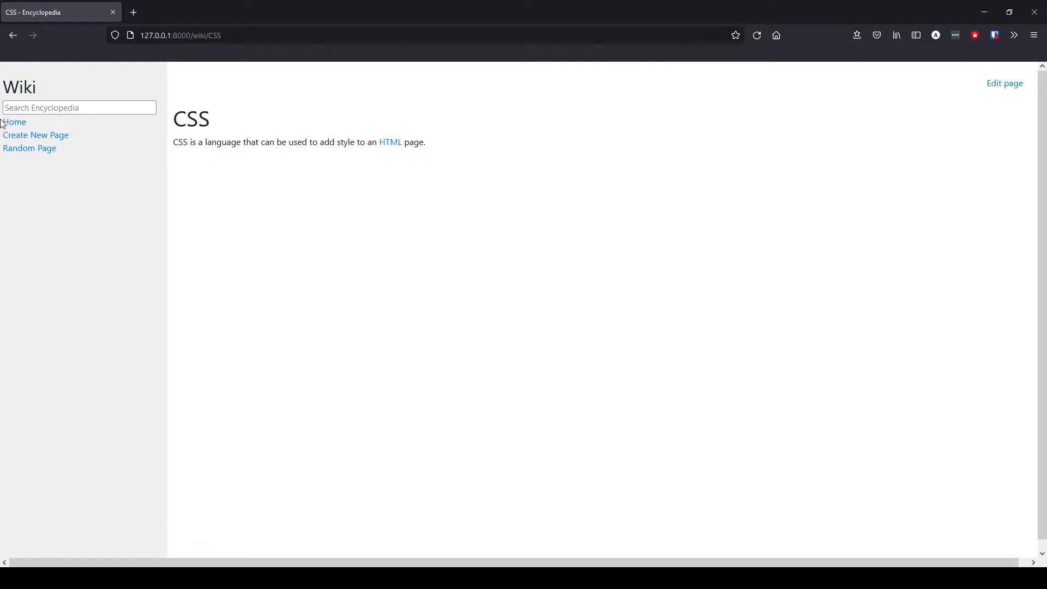
pyautogui.click(30, 149)
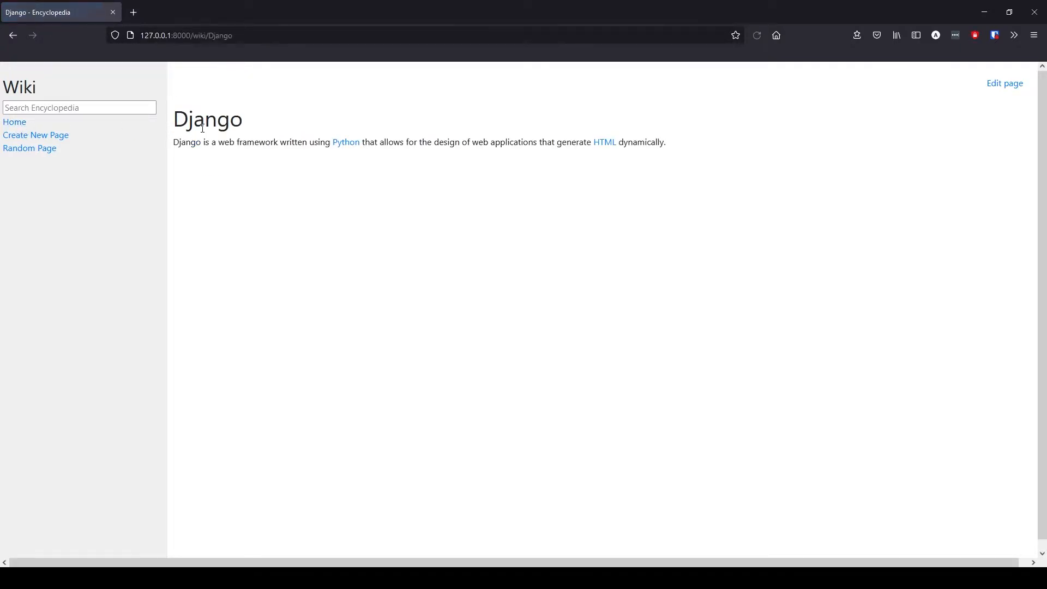
pyautogui.click(14, 122)
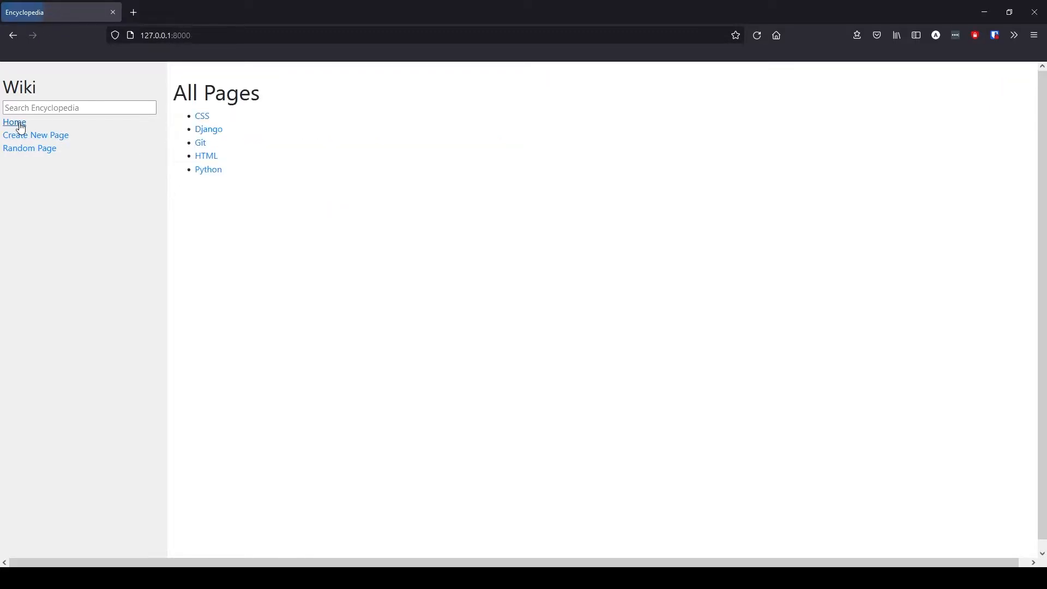
pyautogui.click(205, 155)
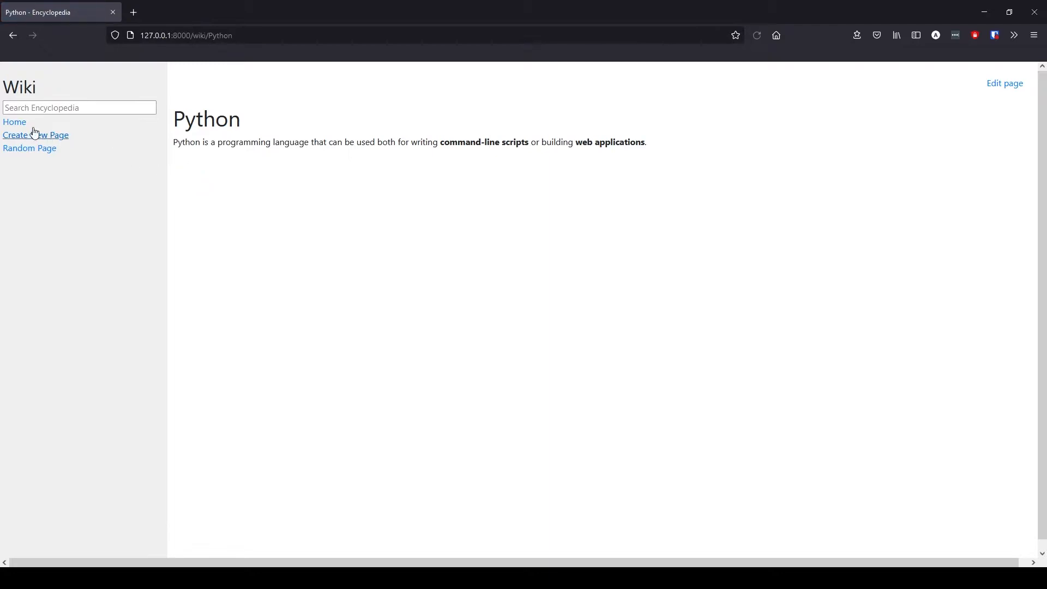
pyautogui.click(14, 121)
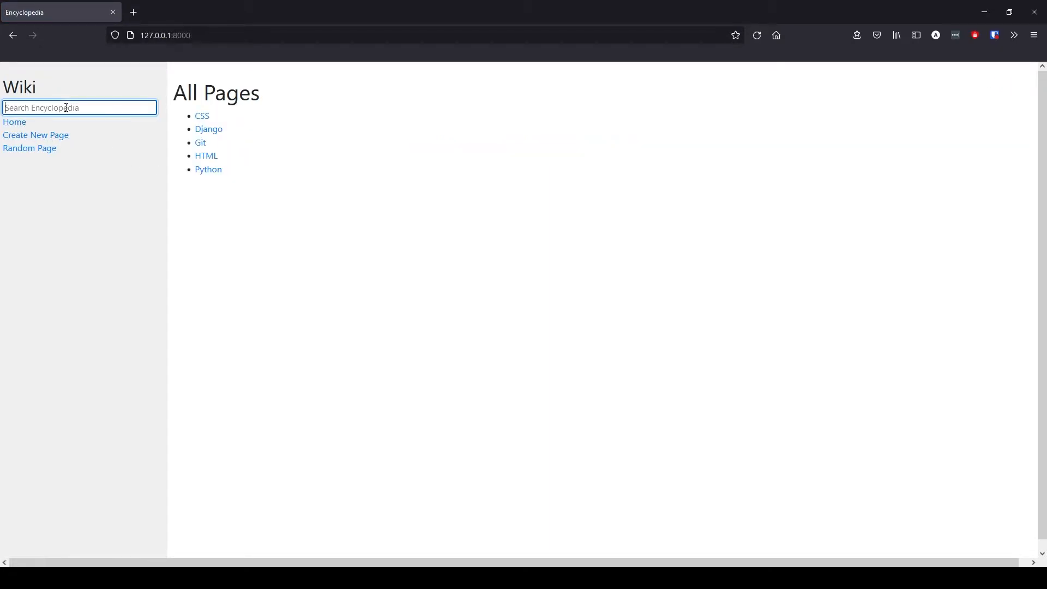
# Step: Search for 'htm', then 'ytho', and open the Python result
pyautogui.write('htm')
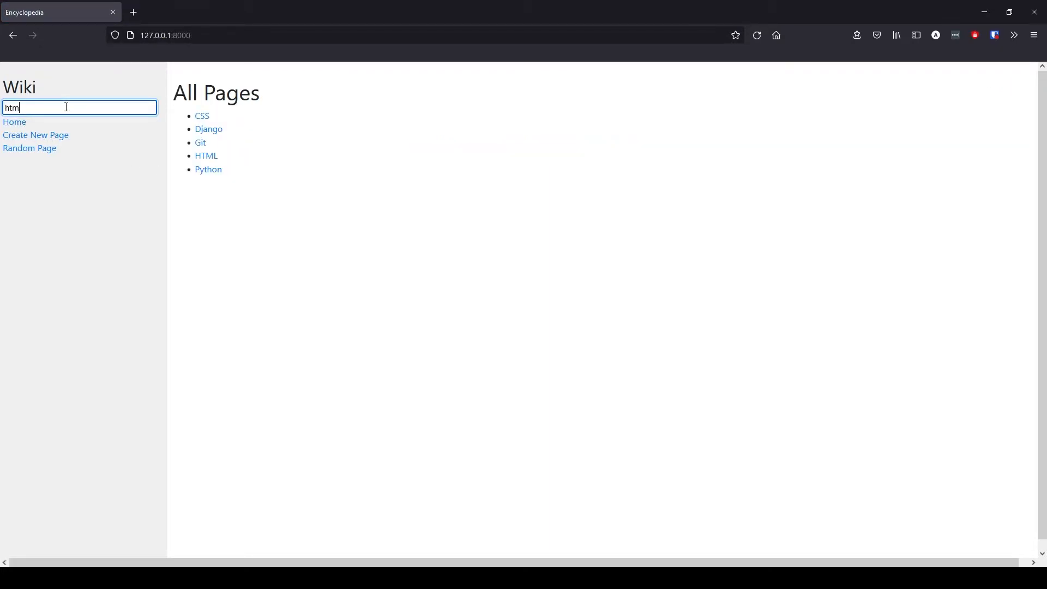
pyautogui.press('Return')
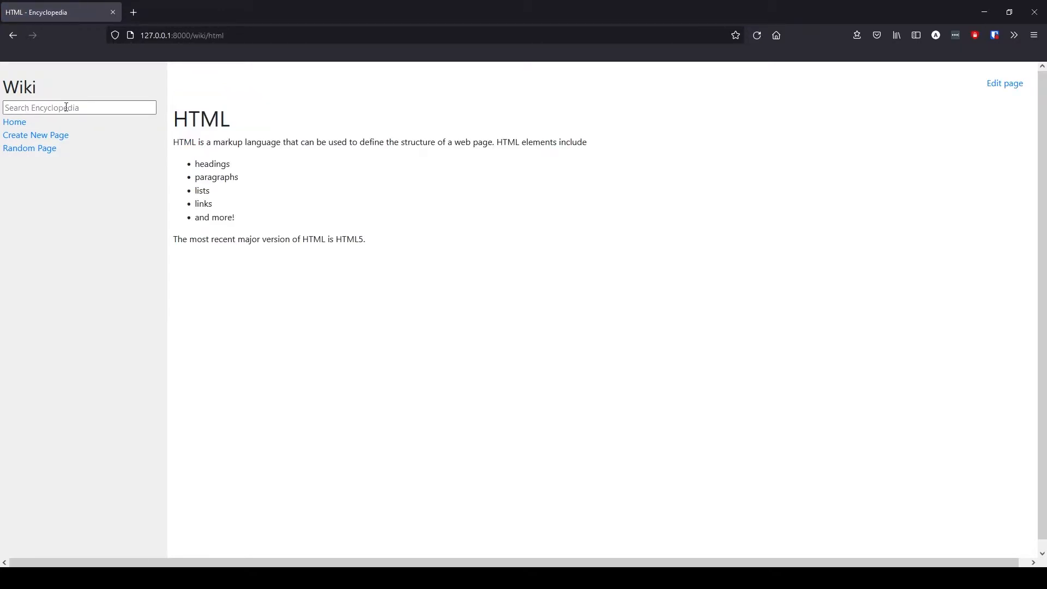
pyautogui.write('y')
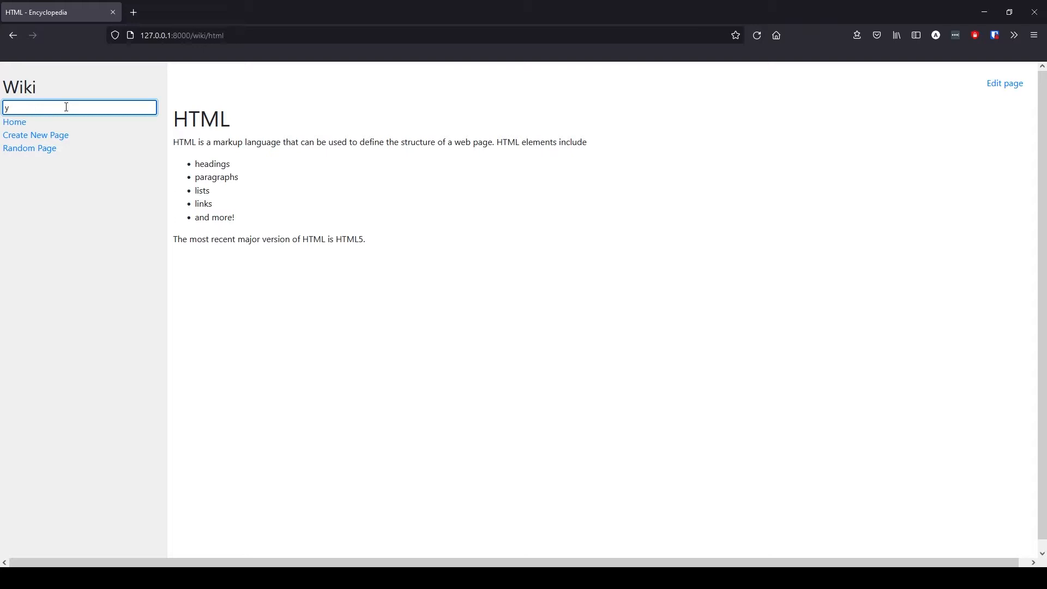
pyautogui.write('tho')
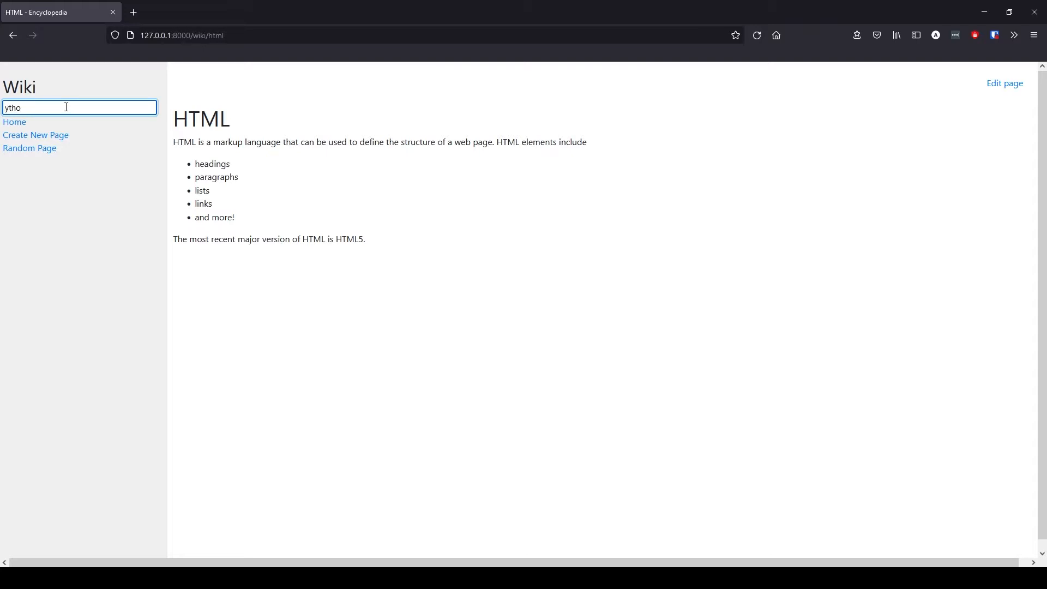
pyautogui.press('Return')
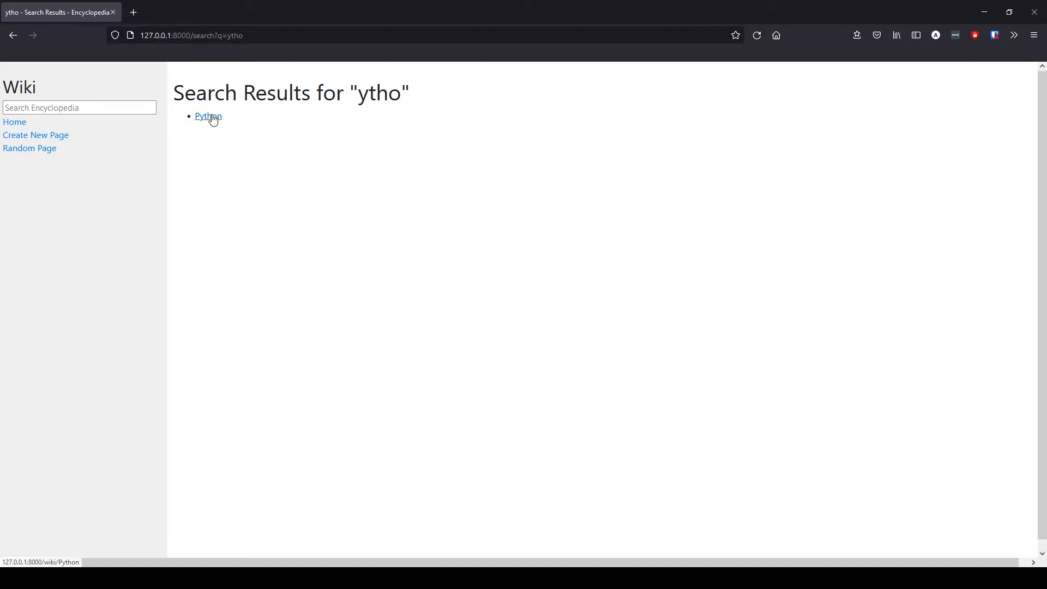
pyautogui.click(208, 117)
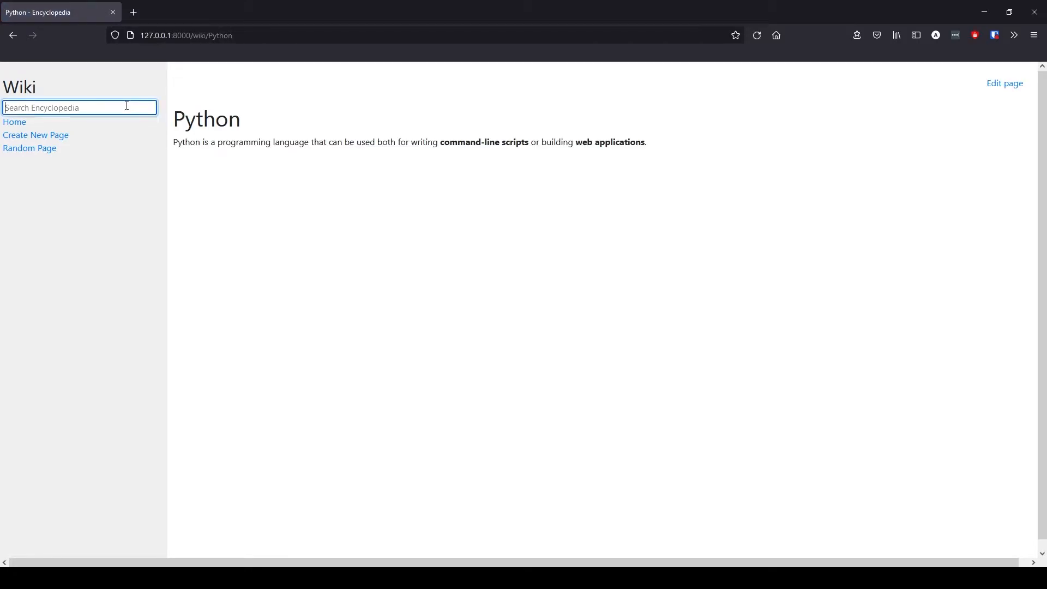
# Step: Search for 't', then search a nonsense term to get no results
pyautogui.write('t')
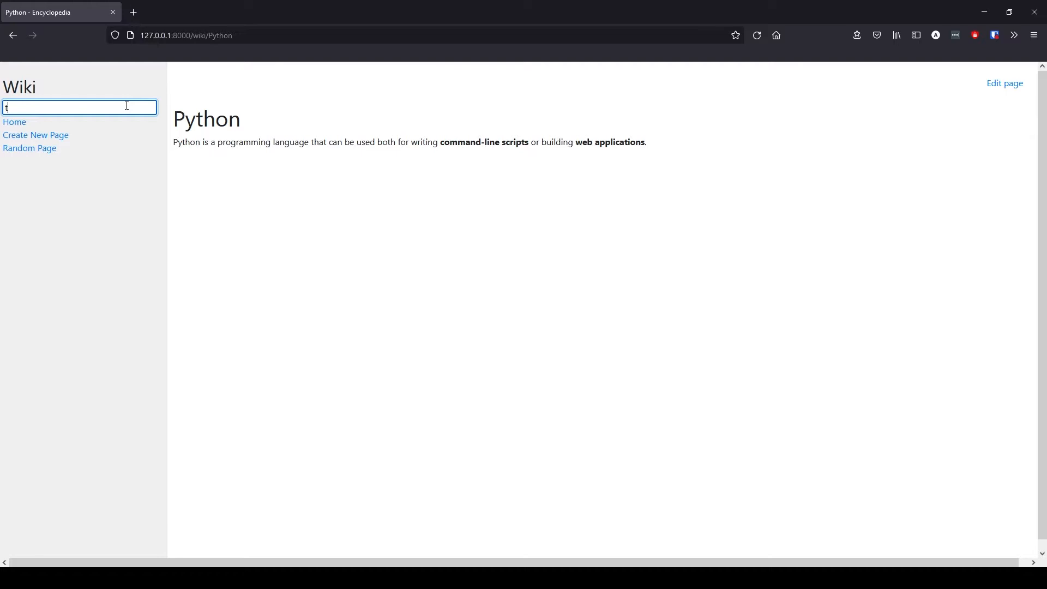
pyautogui.press('Return')
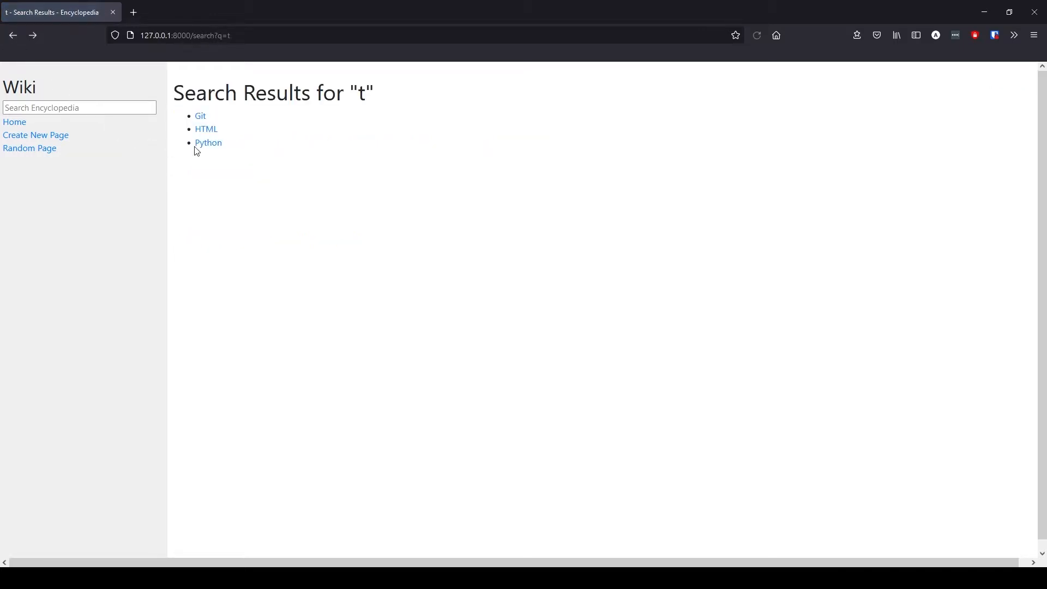
pyautogui.click(78, 107)
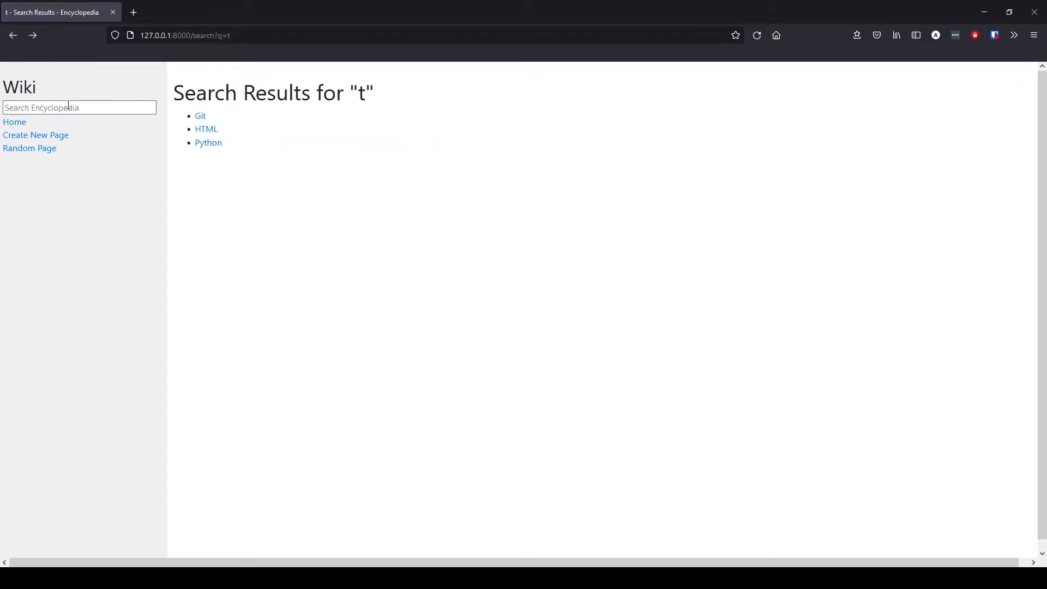
pyautogui.click(78, 108)
pyautogui.write('asbg')
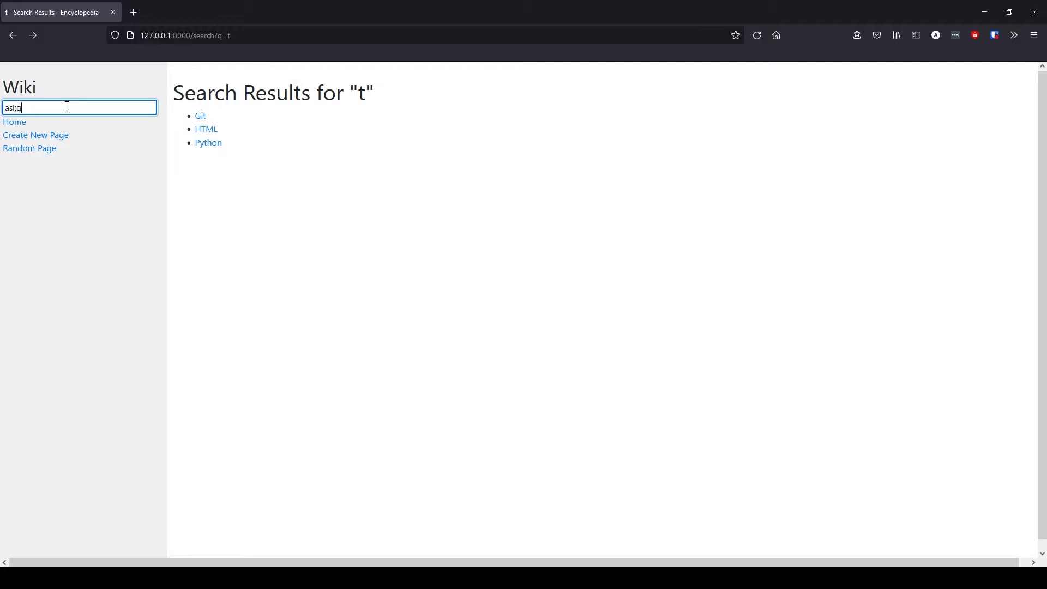
pyautogui.press('Return')
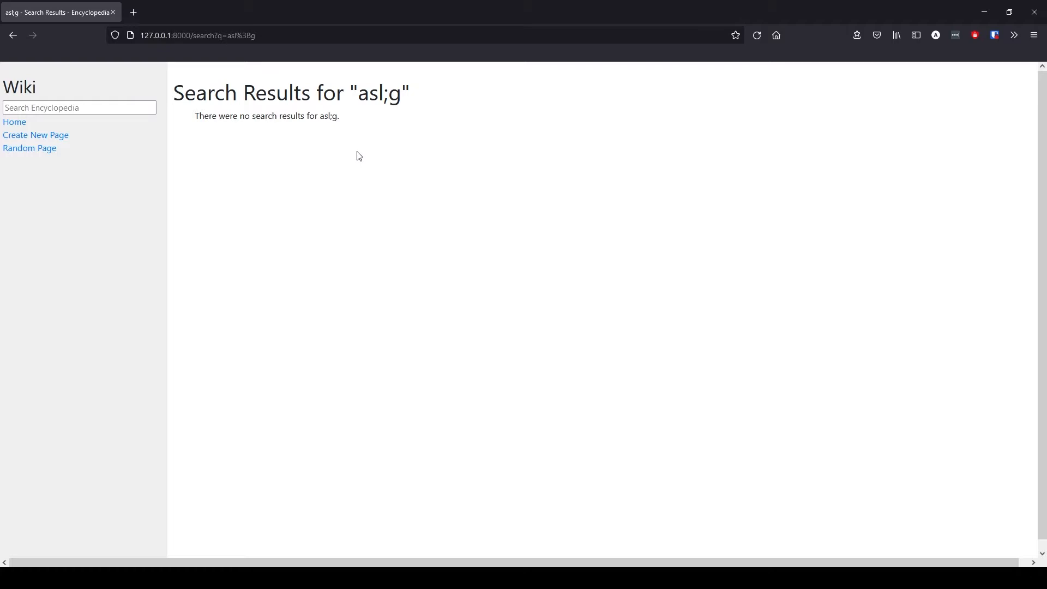
pyautogui.moveTo(298, 155)
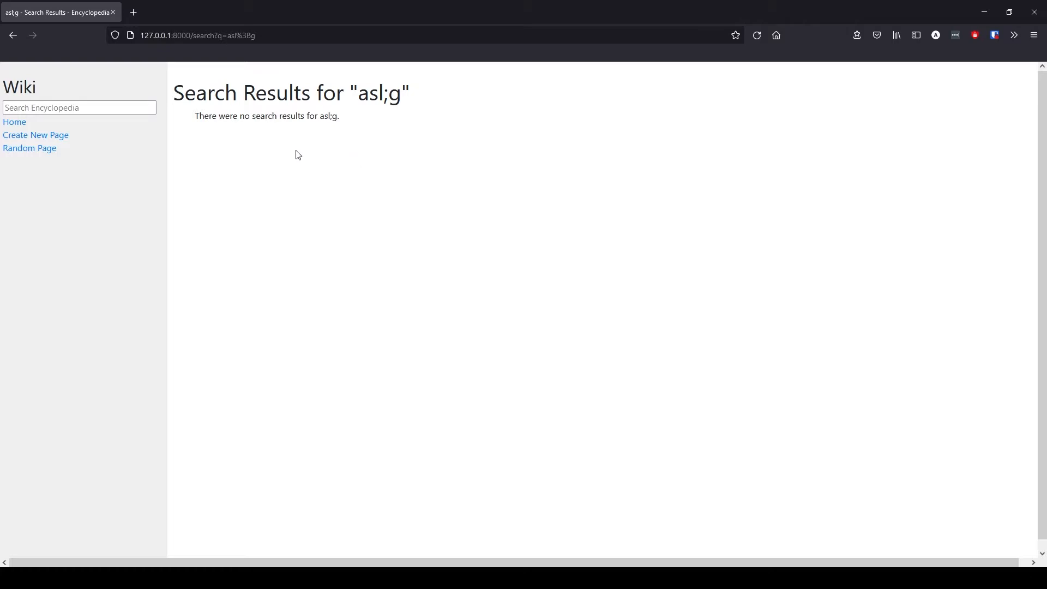
# Step: Try saving a new page titled 'django' with content 'Content', triggering Page Exists
pyautogui.click(36, 135)
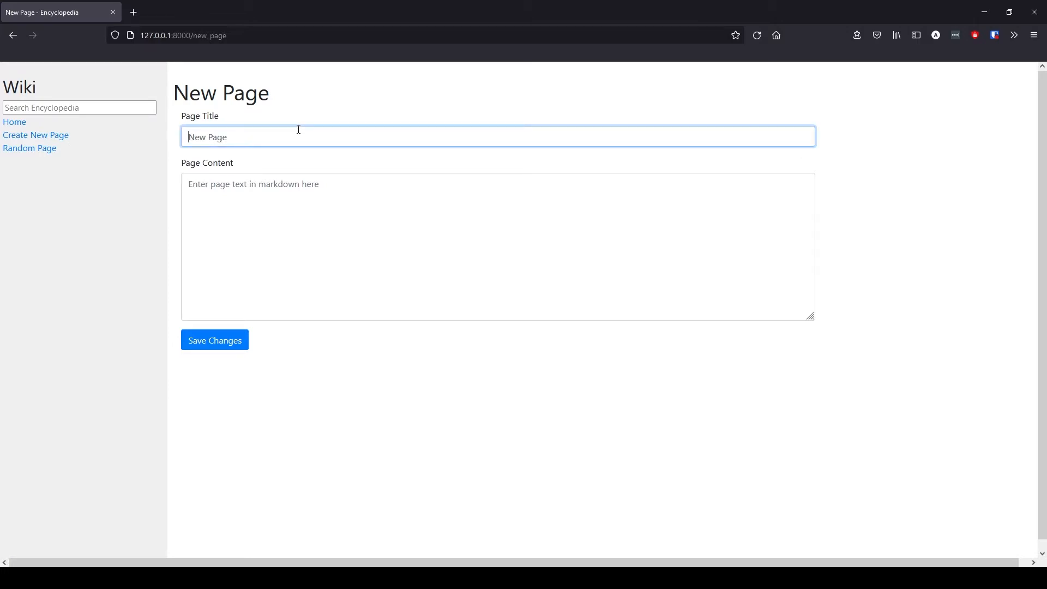
pyautogui.write('django')
pyautogui.click(499, 246)
pyautogui.write('Con')
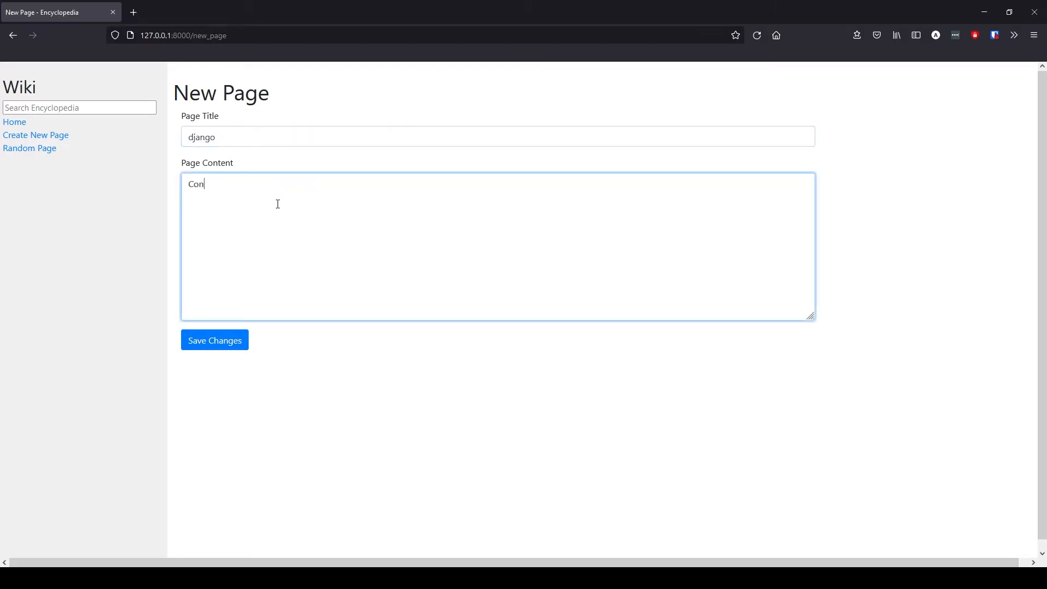
pyautogui.write('tent')
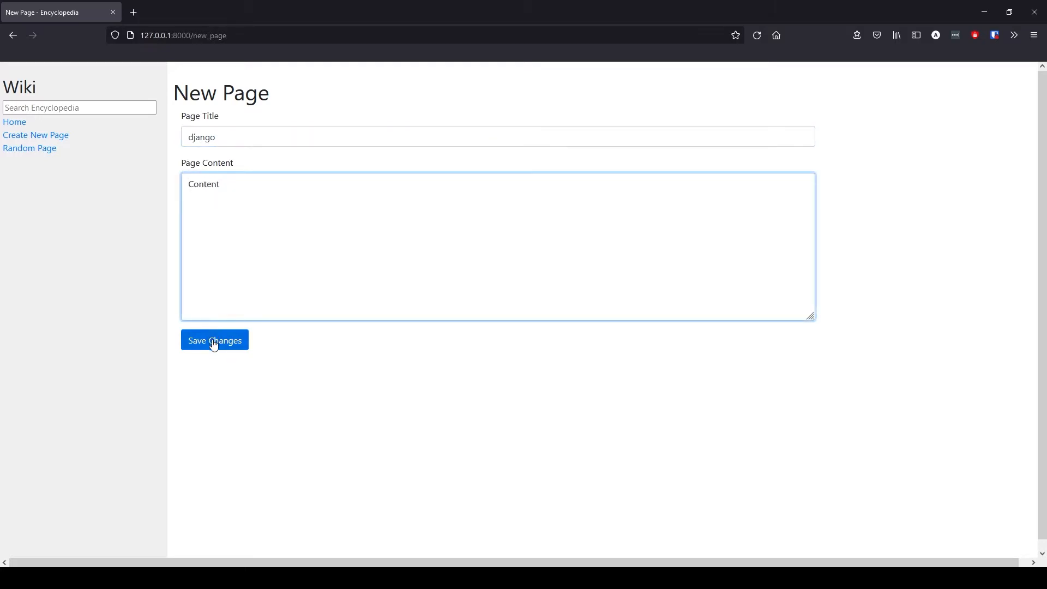
pyautogui.click(215, 340)
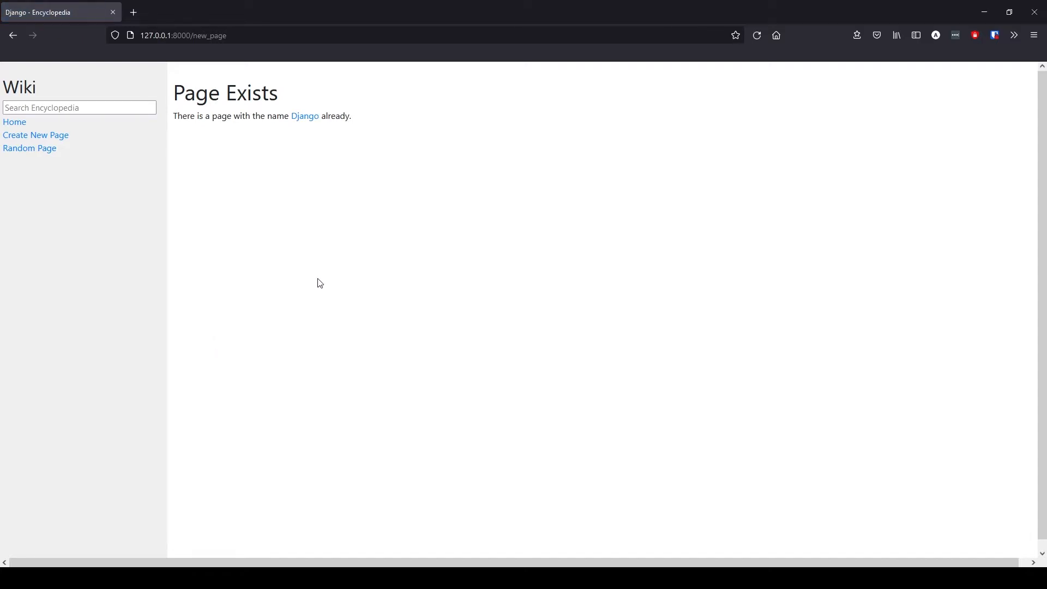
pyautogui.click(304, 115)
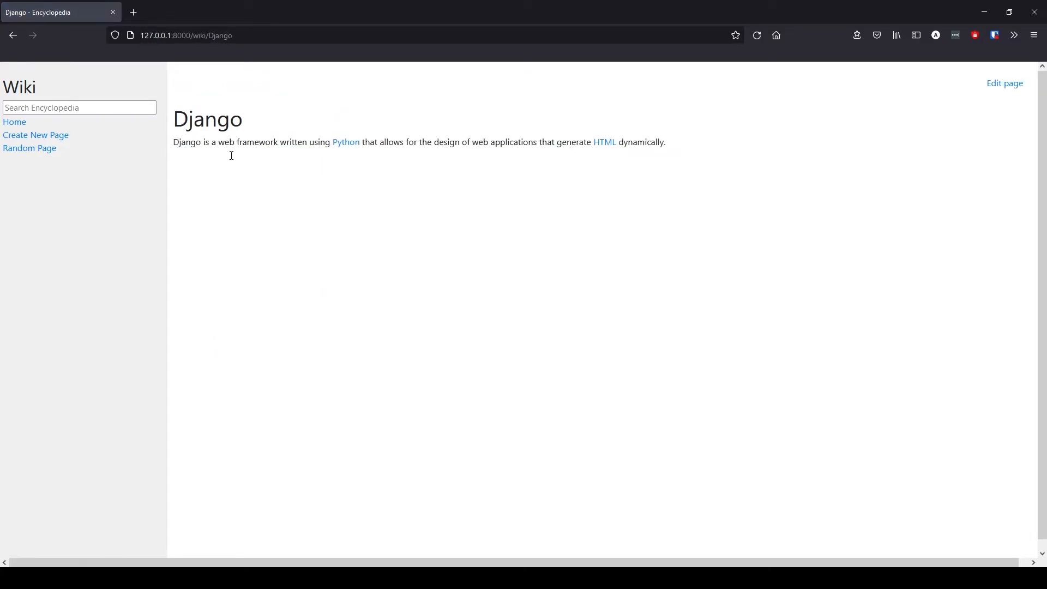
# Step: Save a new 'JavaScript' page with markdown paragraphs linking to HTML and CSS
pyautogui.click(35, 135)
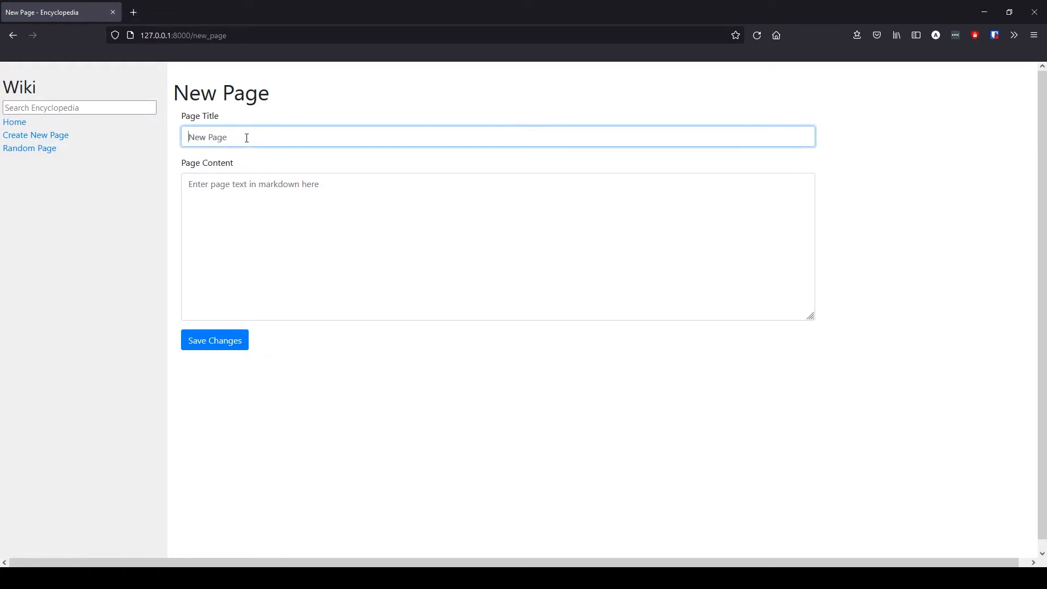
pyautogui.write('Java')
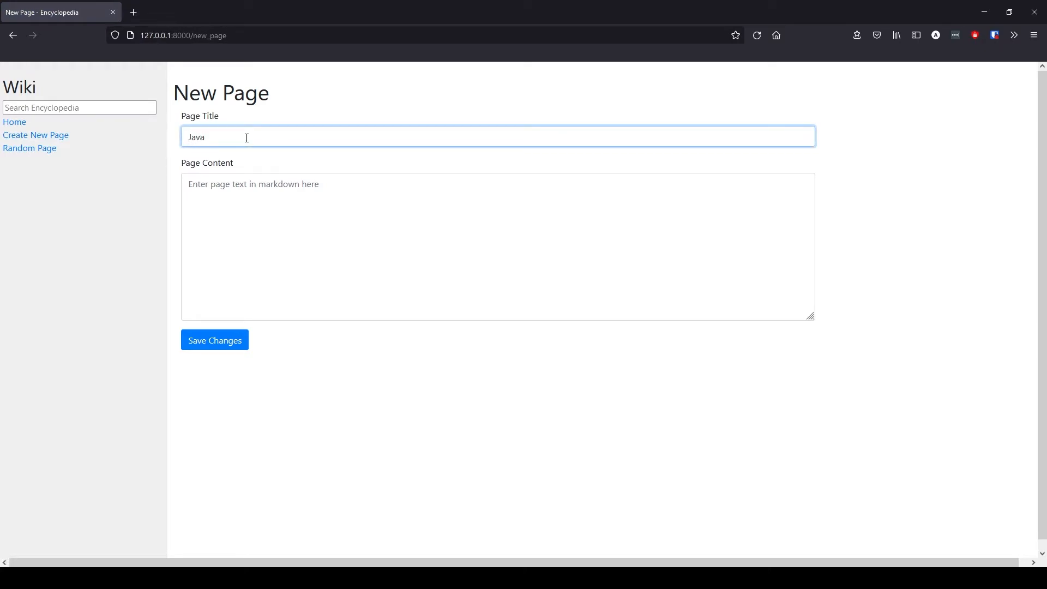
pyautogui.write('Script')
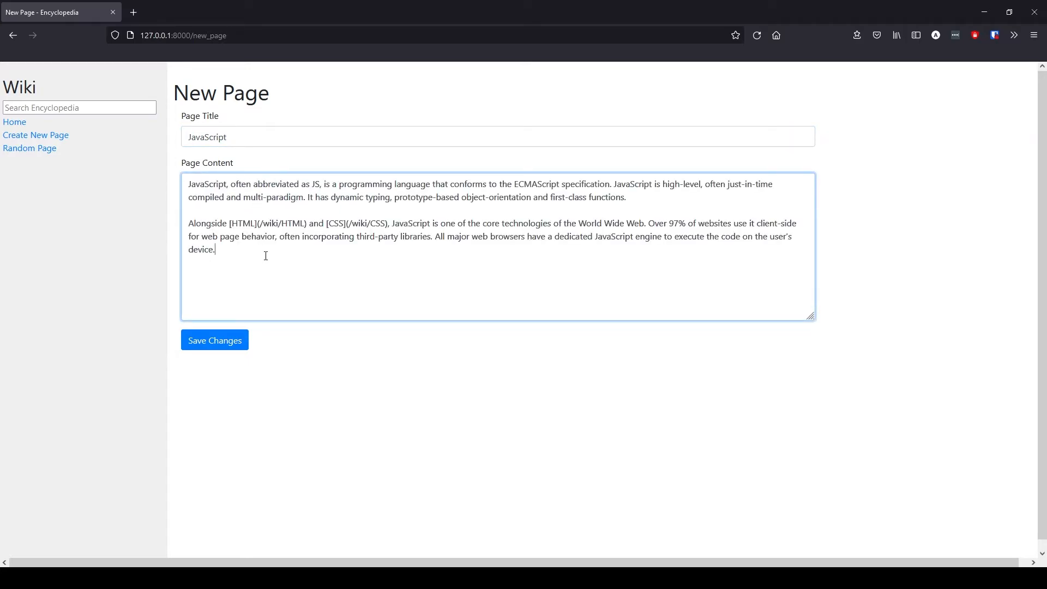
pyautogui.moveTo(215, 340)
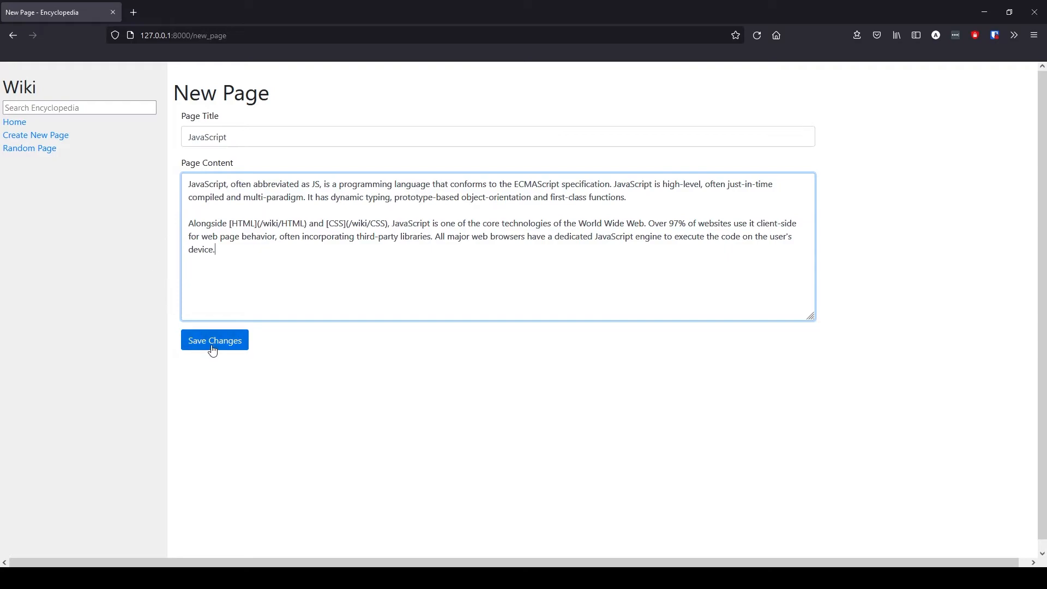
pyautogui.click(214, 340)
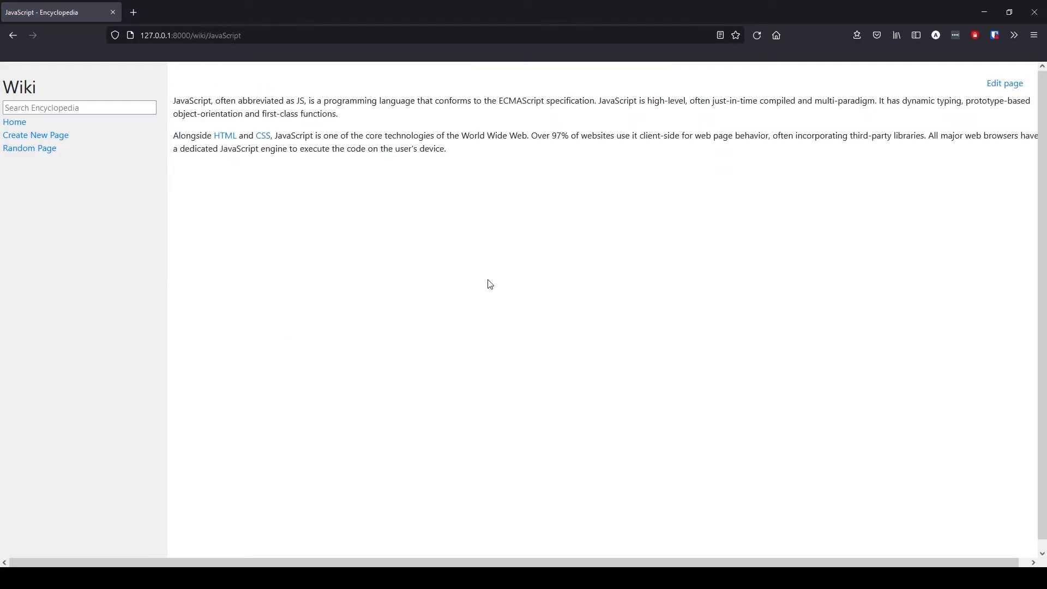
pyautogui.moveTo(302, 119)
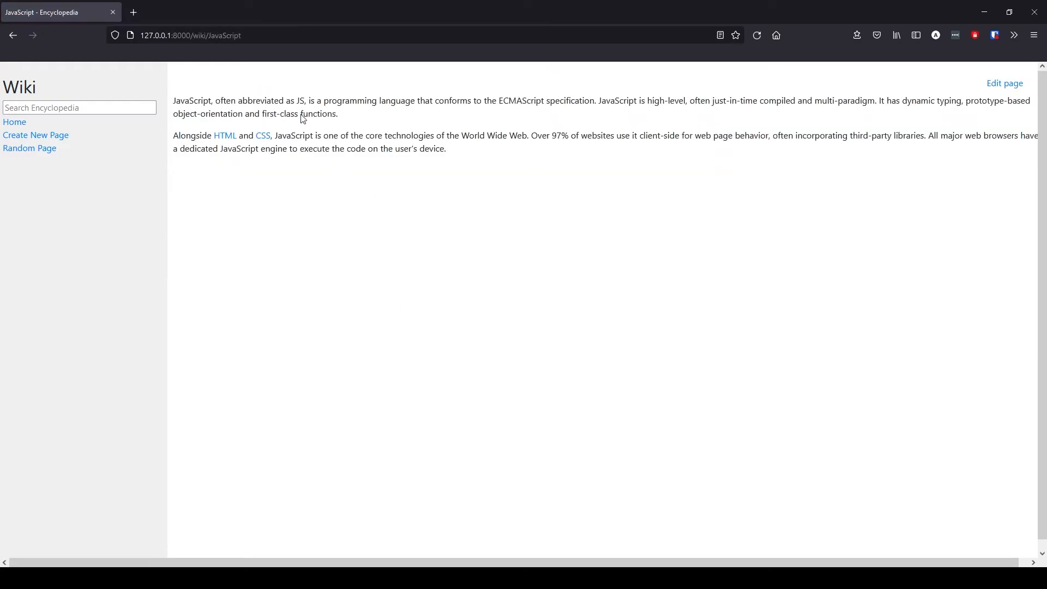
pyautogui.moveTo(244, 82)
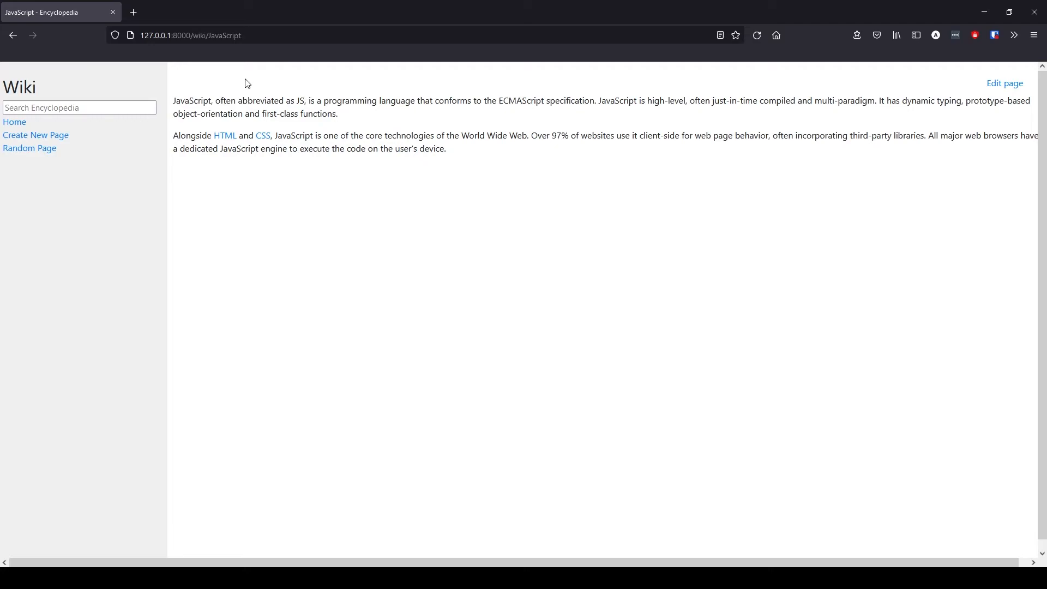
pyautogui.moveTo(226, 135)
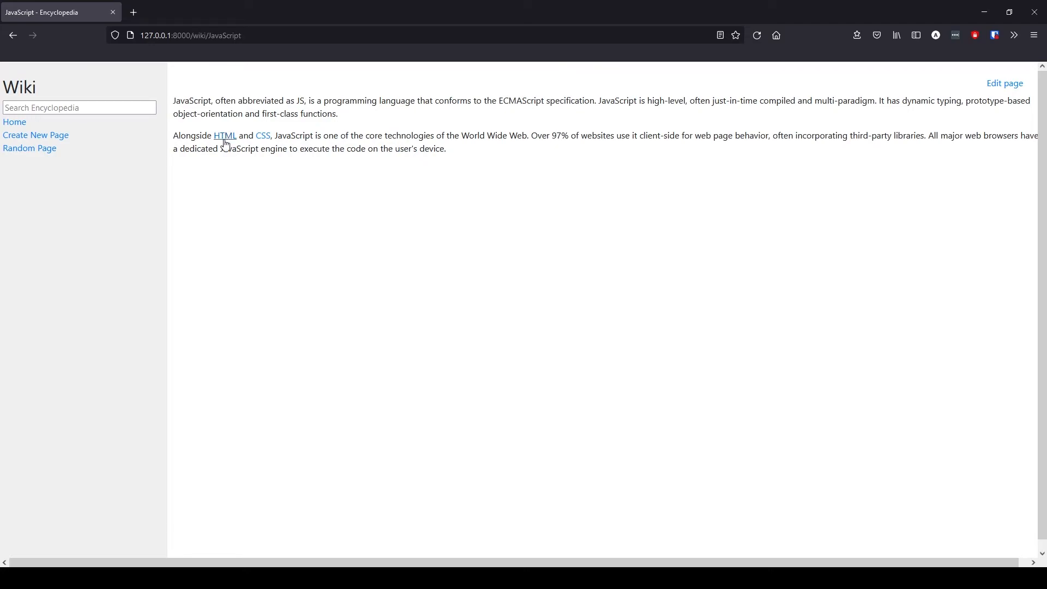
pyautogui.click(226, 136)
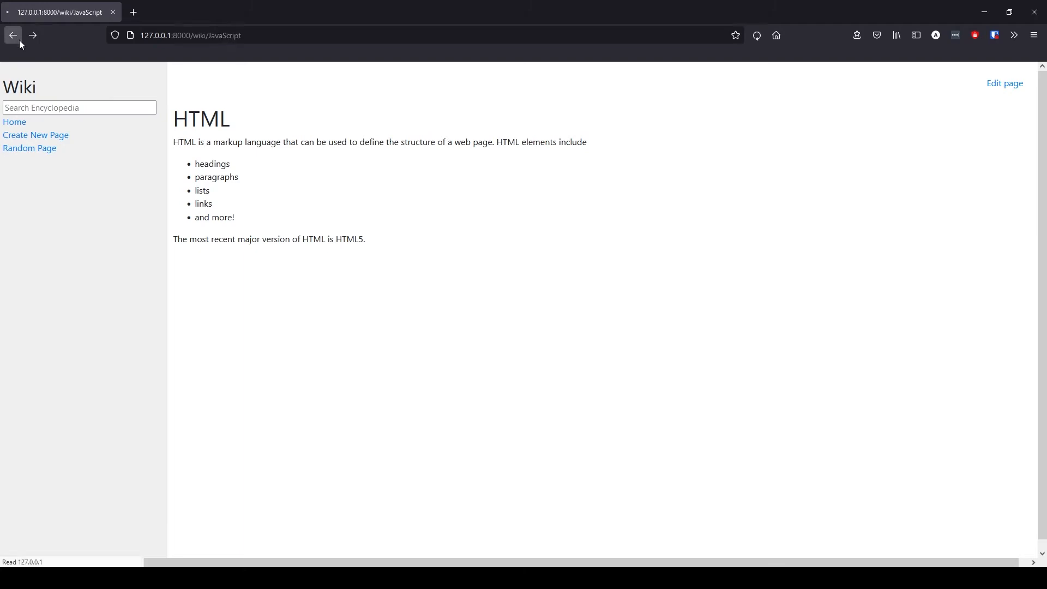
pyautogui.click(12, 35)
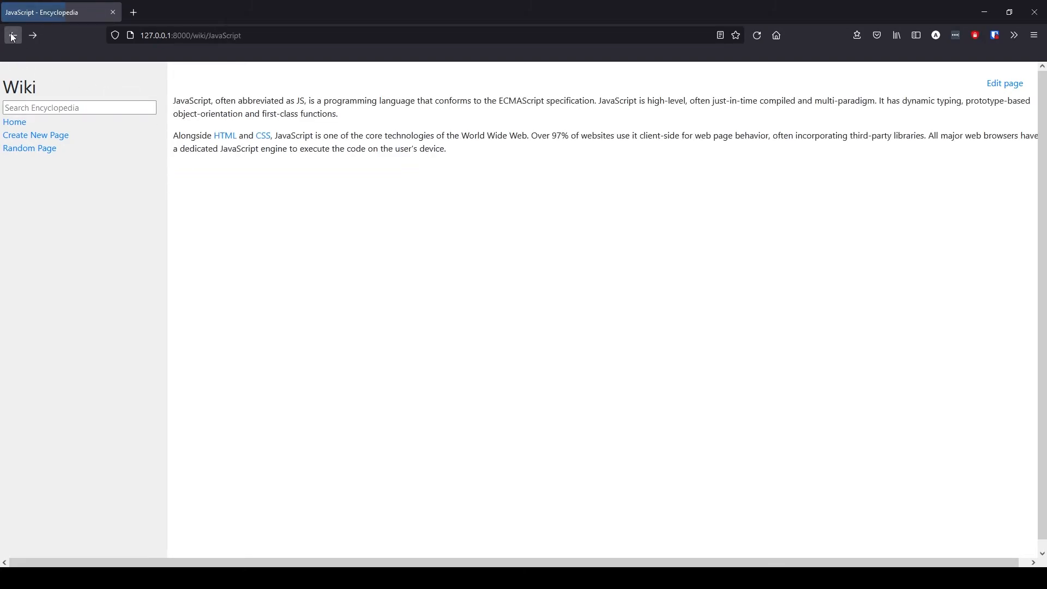
pyautogui.click(14, 122)
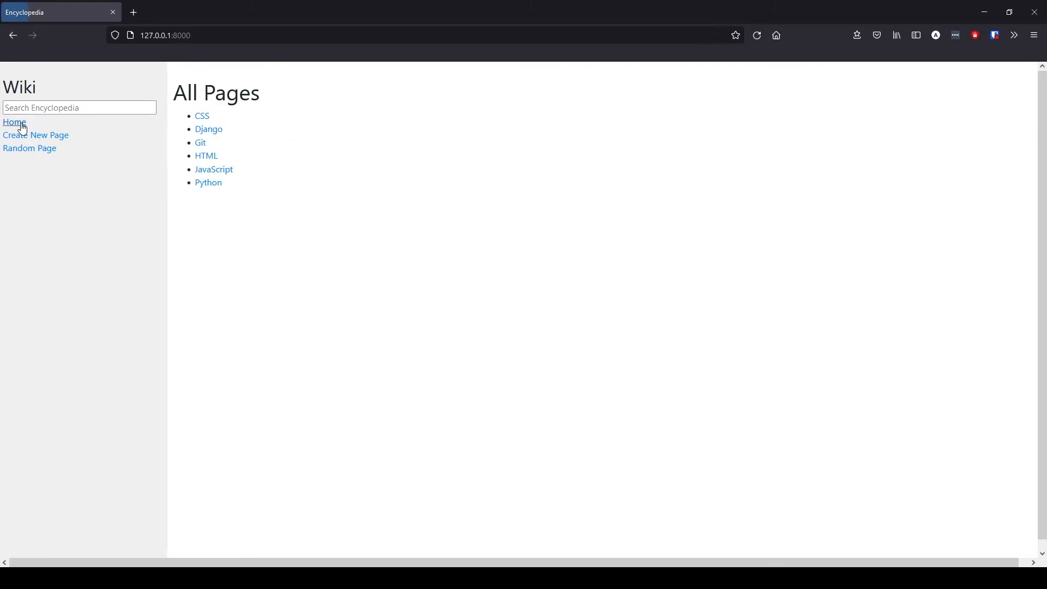
pyautogui.moveTo(214, 169)
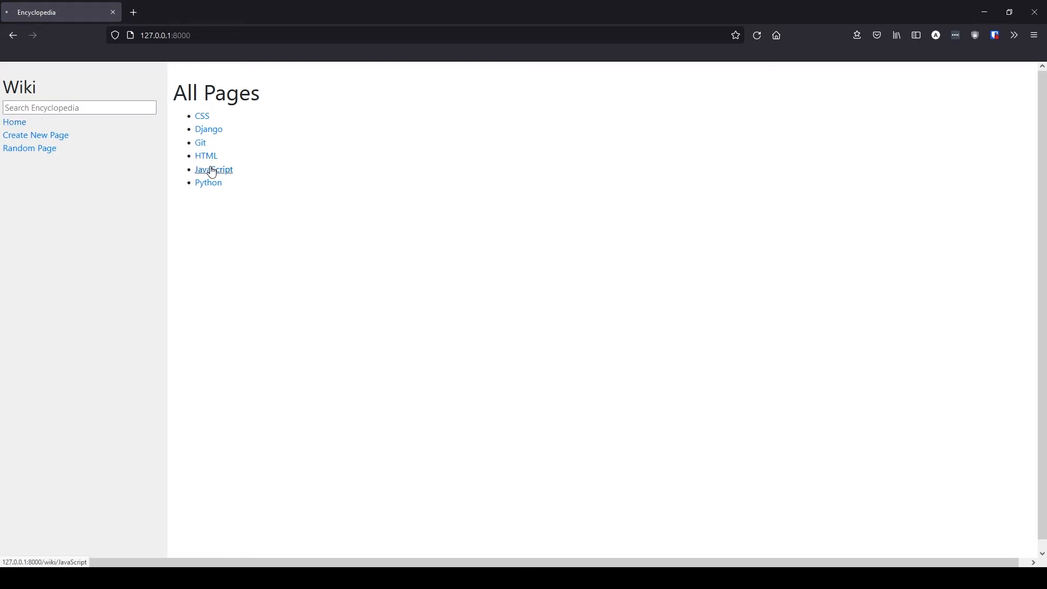
pyautogui.click(213, 169)
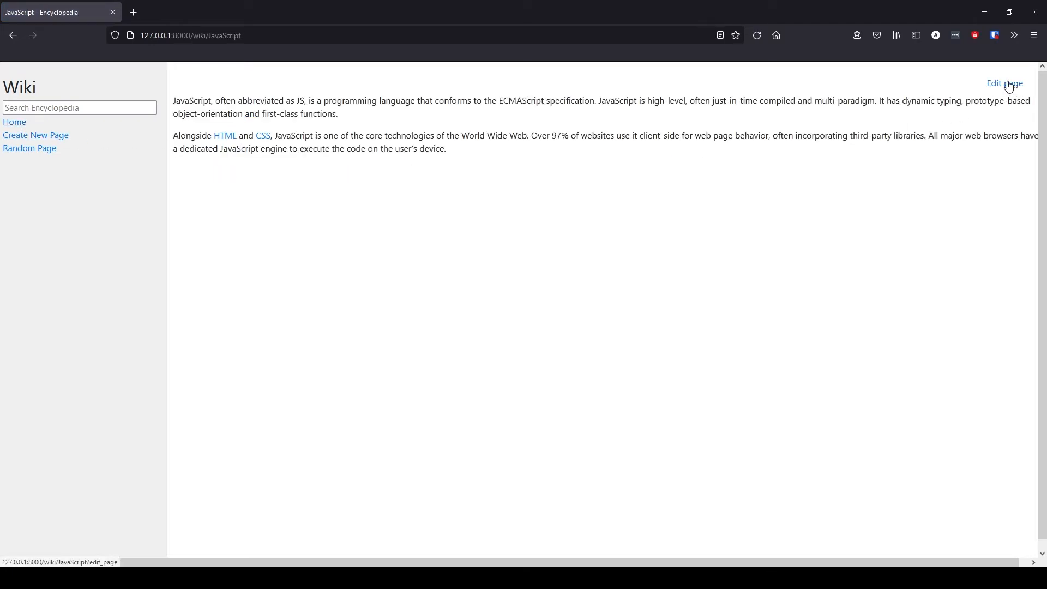
# Step: Edit the JavaScript article to insert a '#JavaScript' first line and save
pyautogui.click(1003, 84)
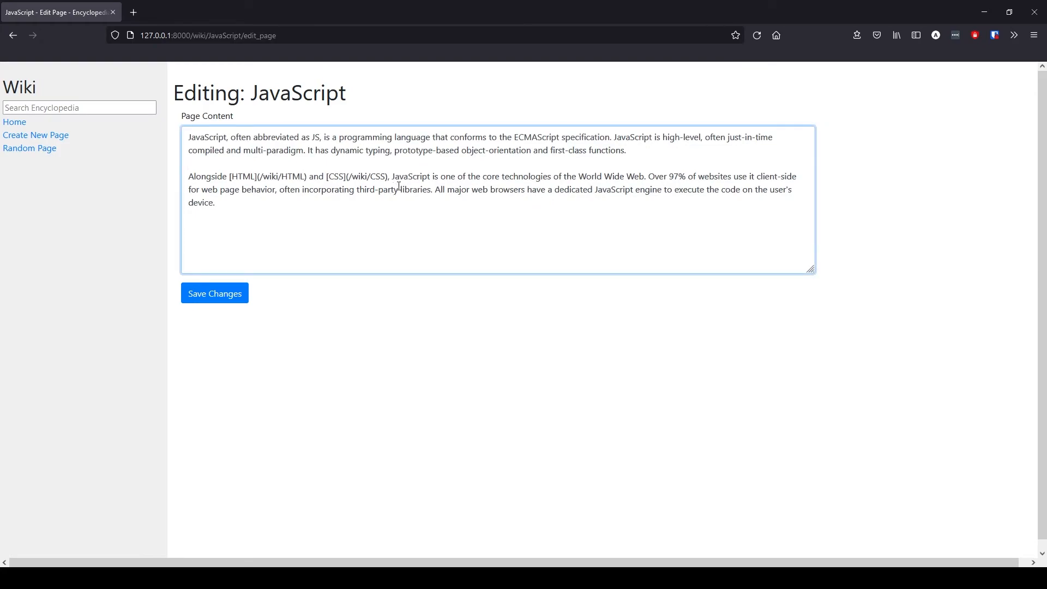
pyautogui.click(200, 140)
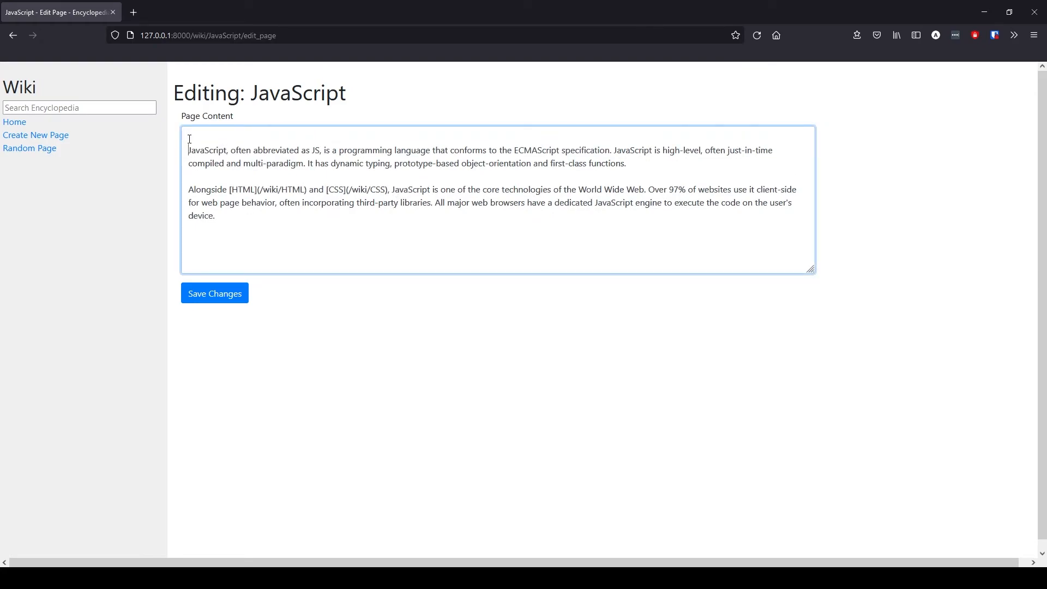
pyautogui.press('Enter')
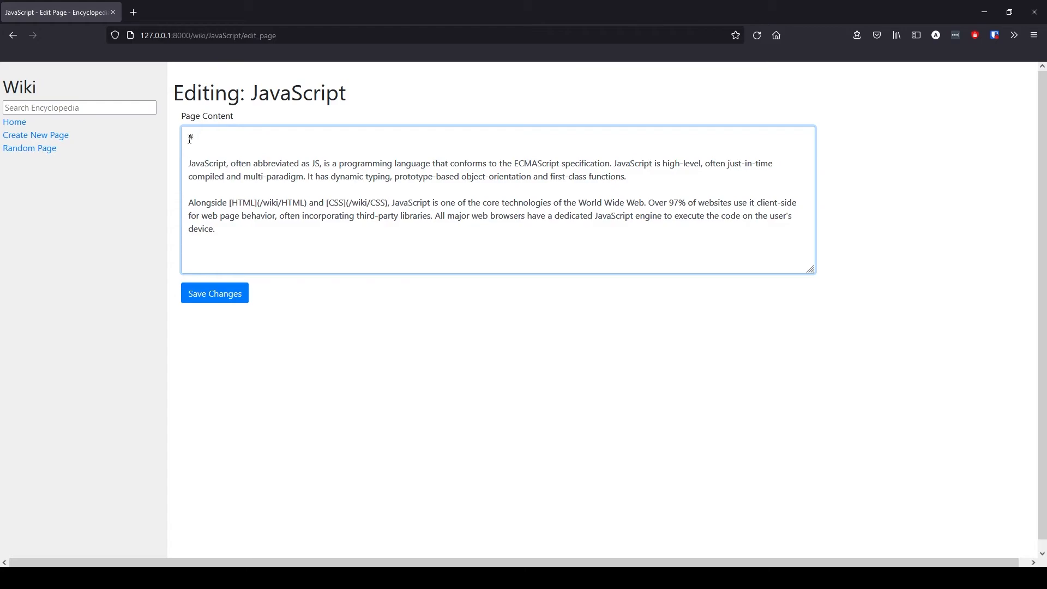
pyautogui.write('JavaScript')
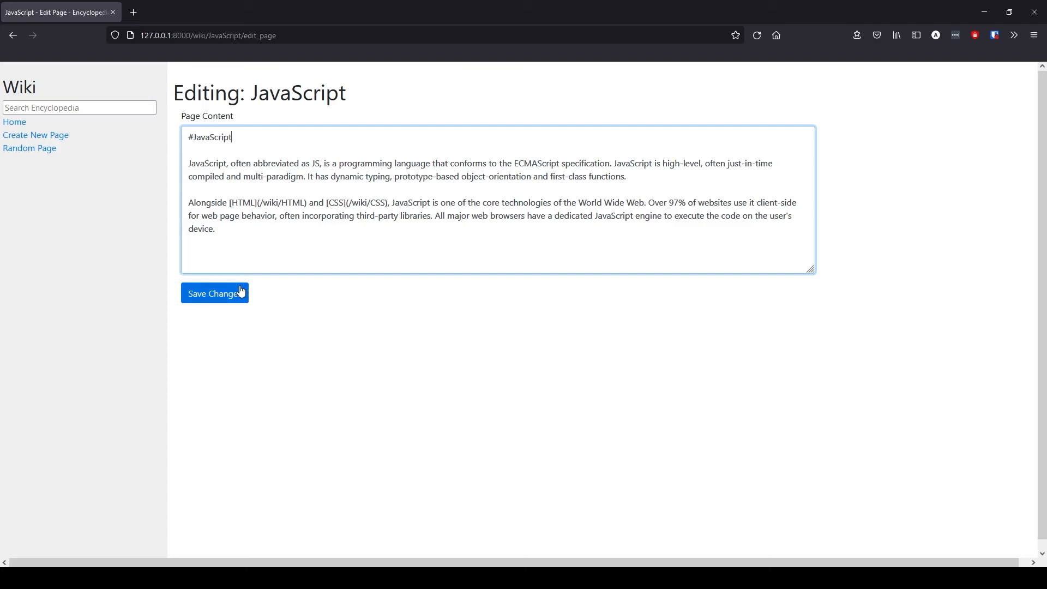
pyautogui.click(214, 293)
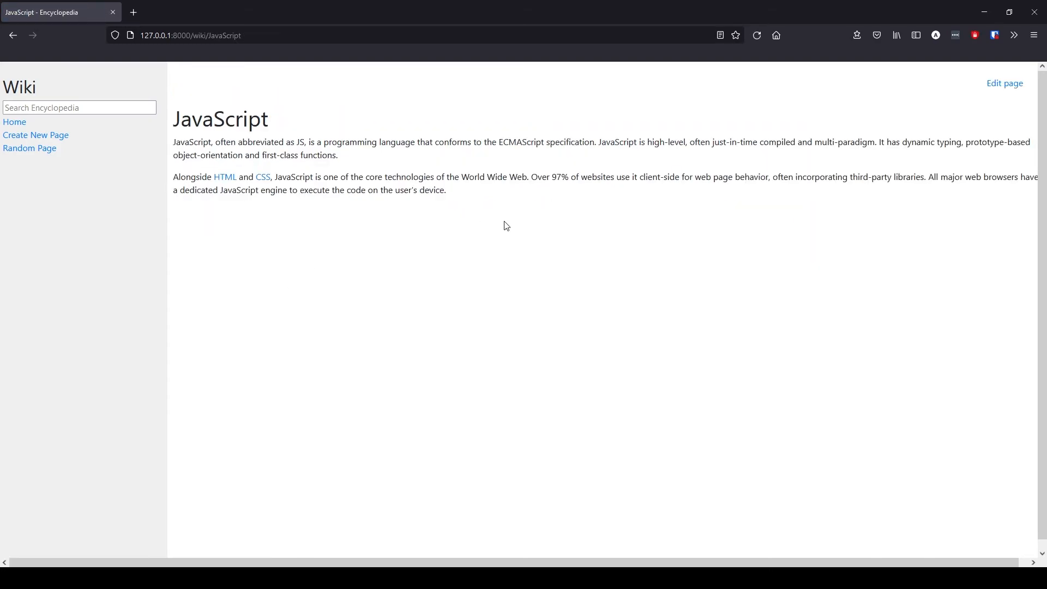
pyautogui.moveTo(528, 229)
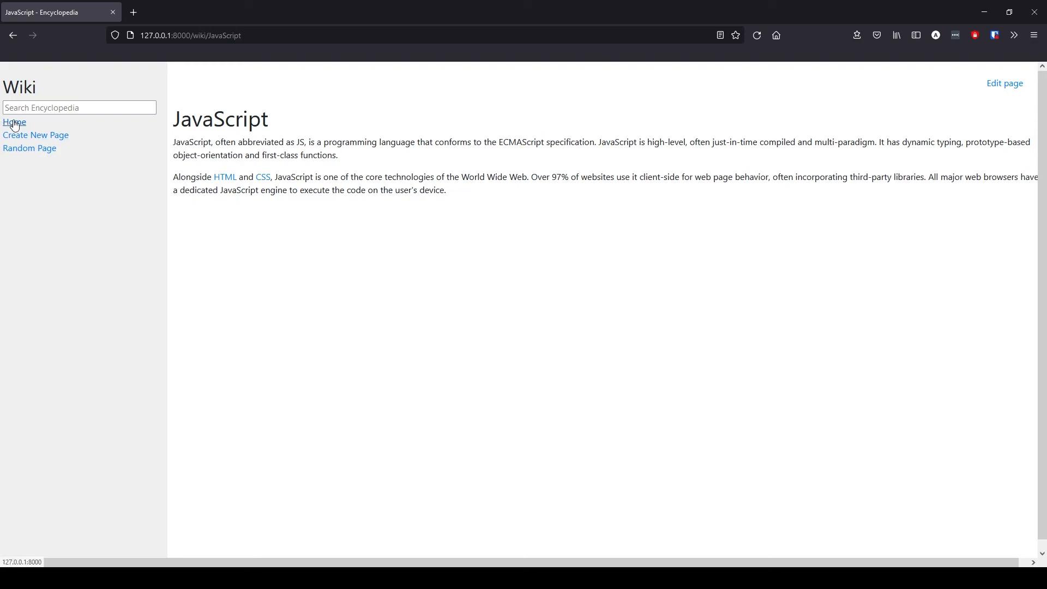
# Step: Open JavaScript from the All Pages list, then return Home
pyautogui.click(13, 123)
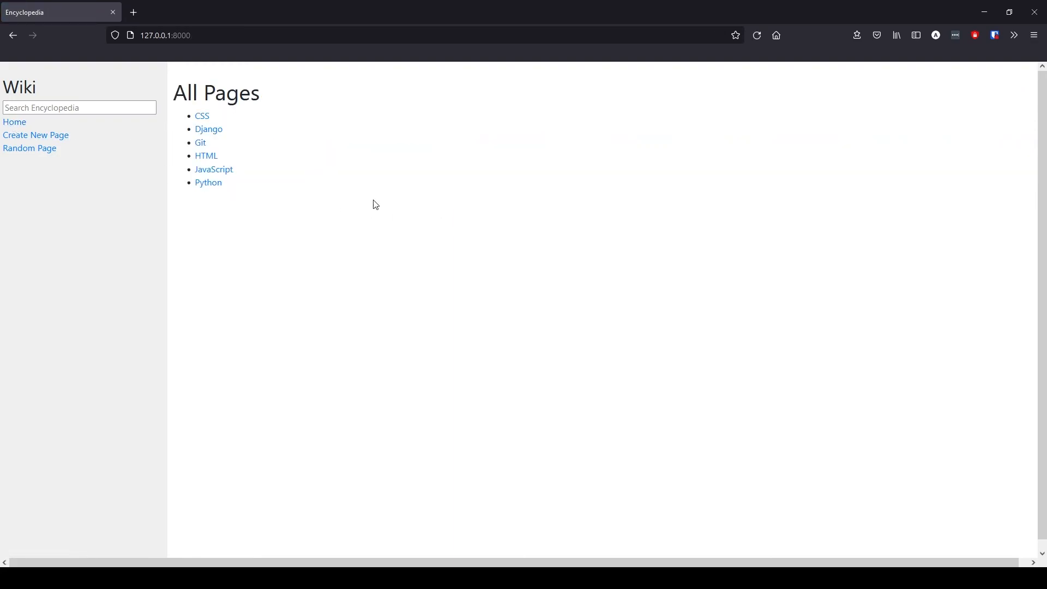
pyautogui.click(214, 169)
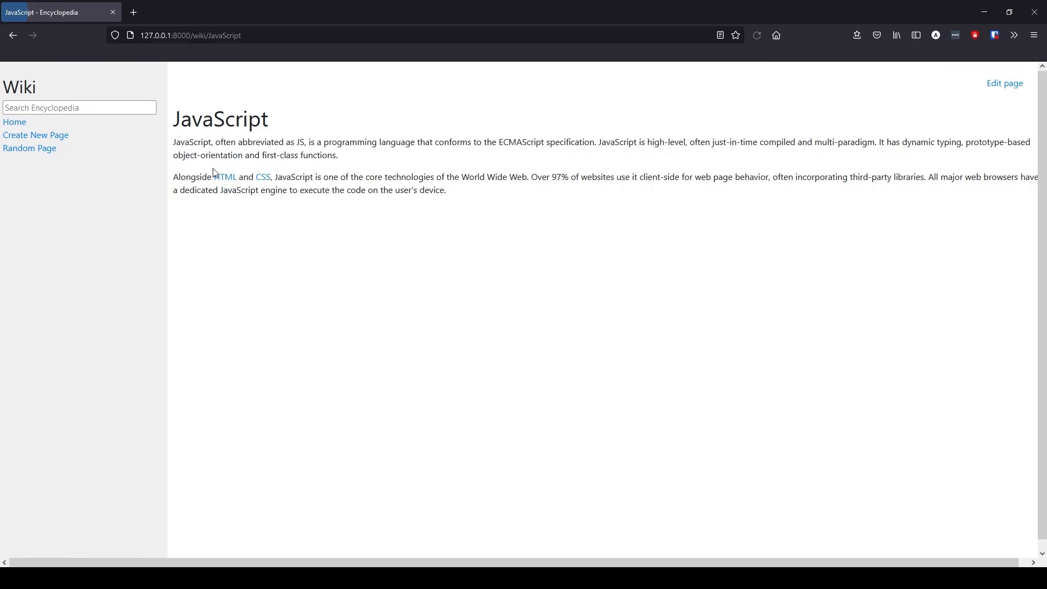
pyautogui.moveTo(14, 122)
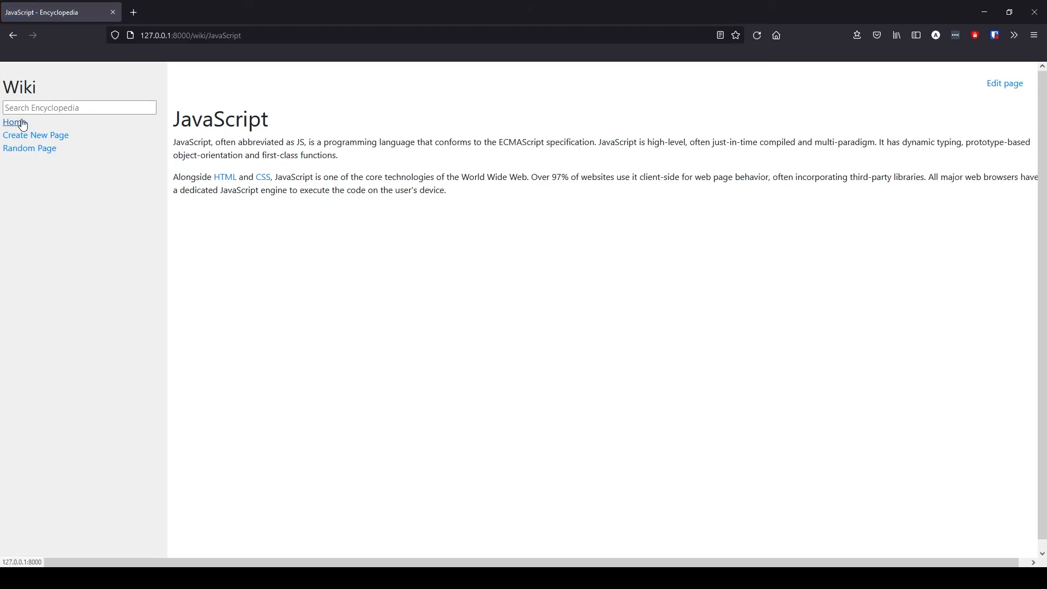
pyautogui.click(14, 122)
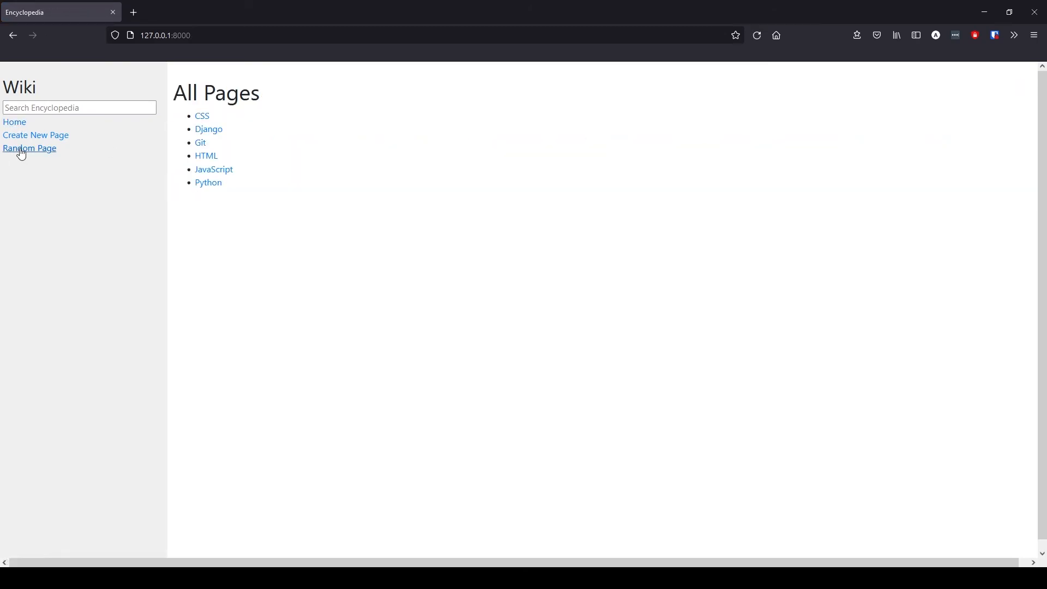
# Step: Use Random Page three times, landing on JavaScript, Django, then Git
pyautogui.click(30, 149)
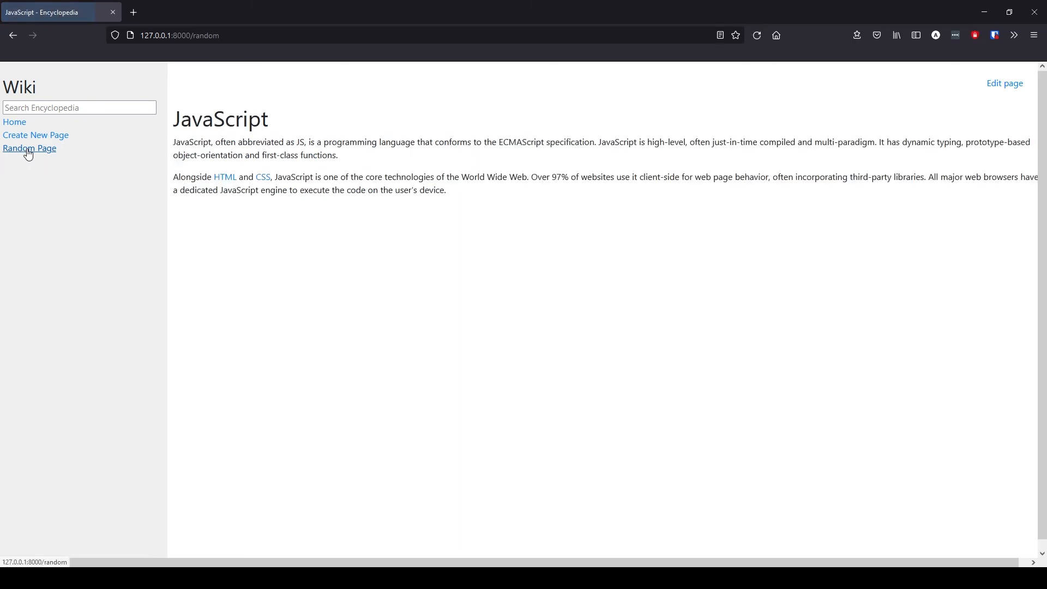
pyautogui.click(29, 148)
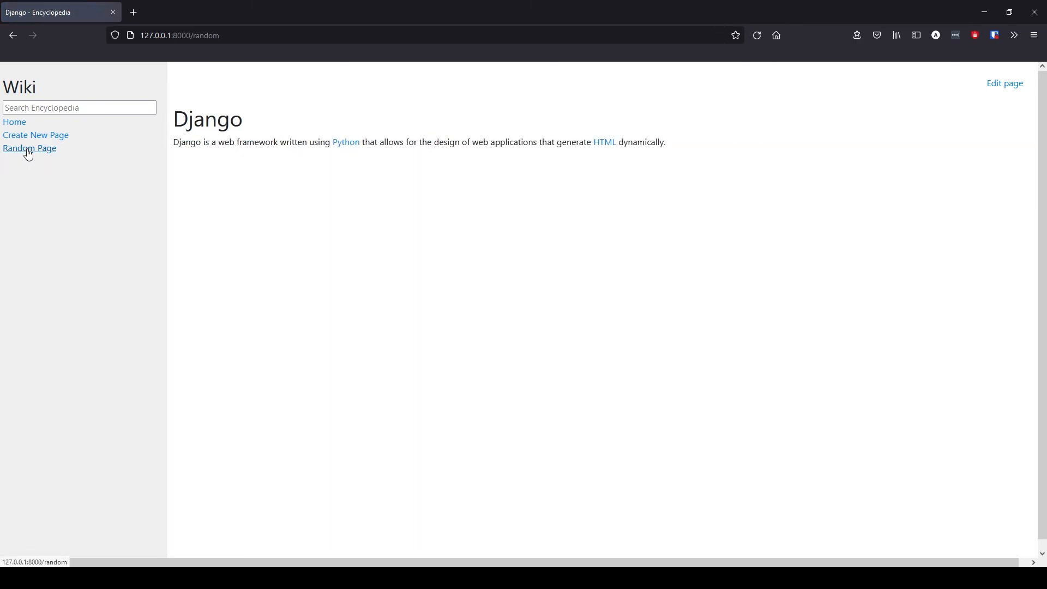
pyautogui.click(29, 148)
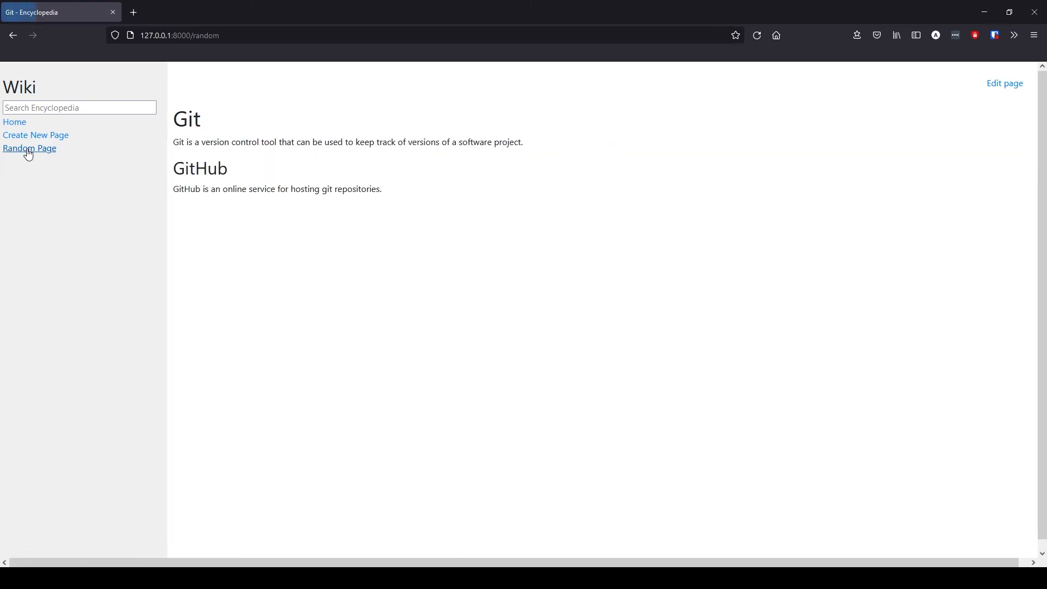
pyautogui.moveTo(29, 148)
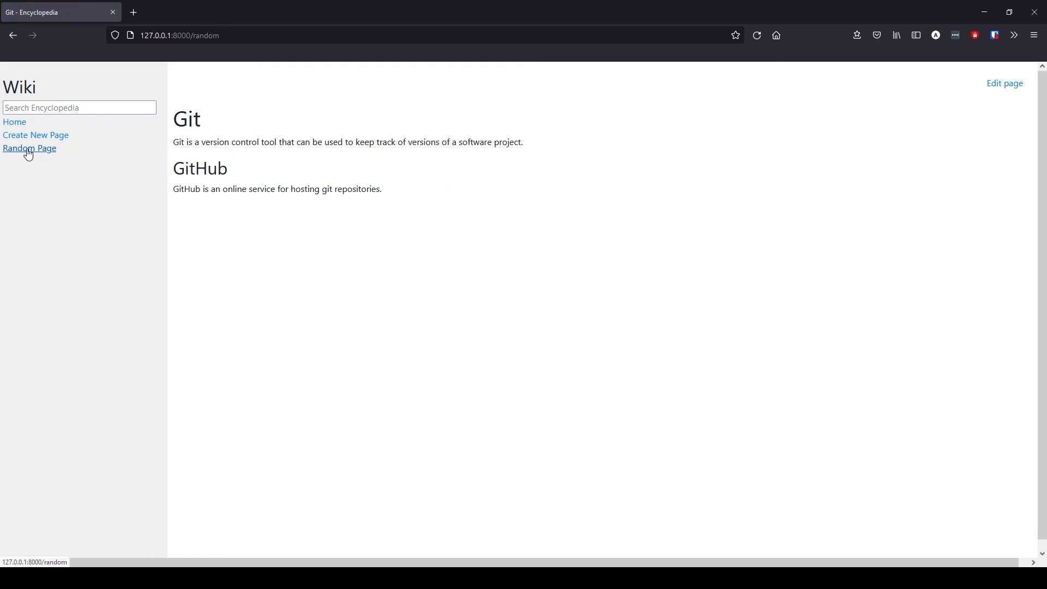